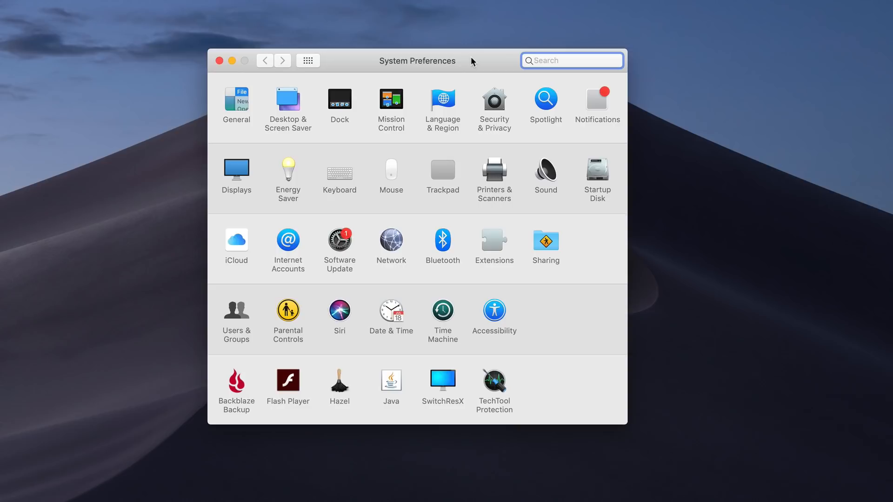
- Open Software Update and let it check, finding the macOS 10.14.1 Update available
click(571, 60)
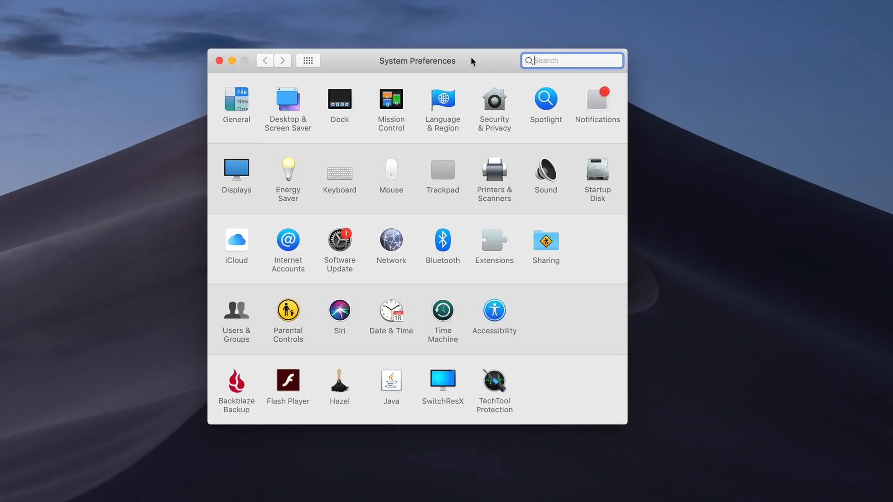
mouse_move(411, 67)
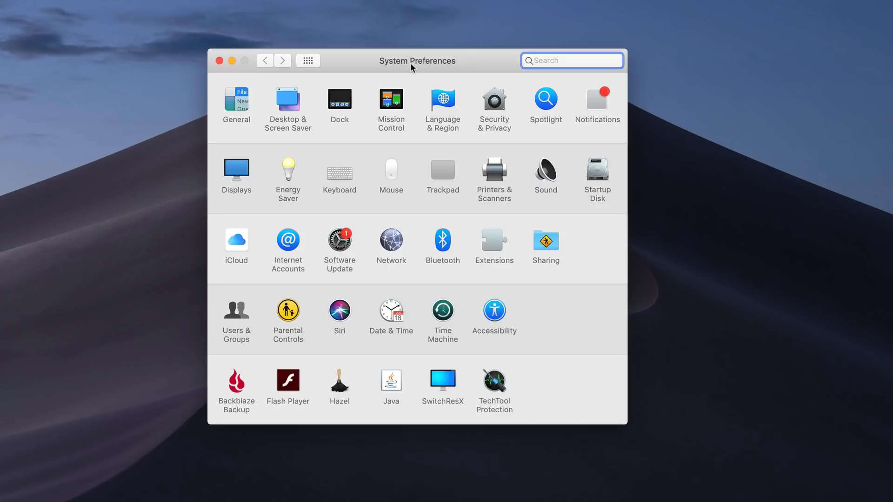
mouse_move(347, 283)
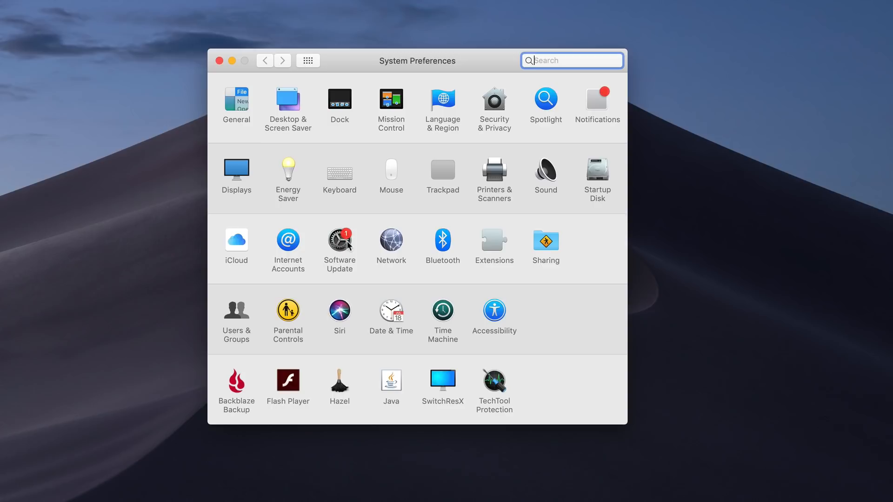
mouse_move(339, 249)
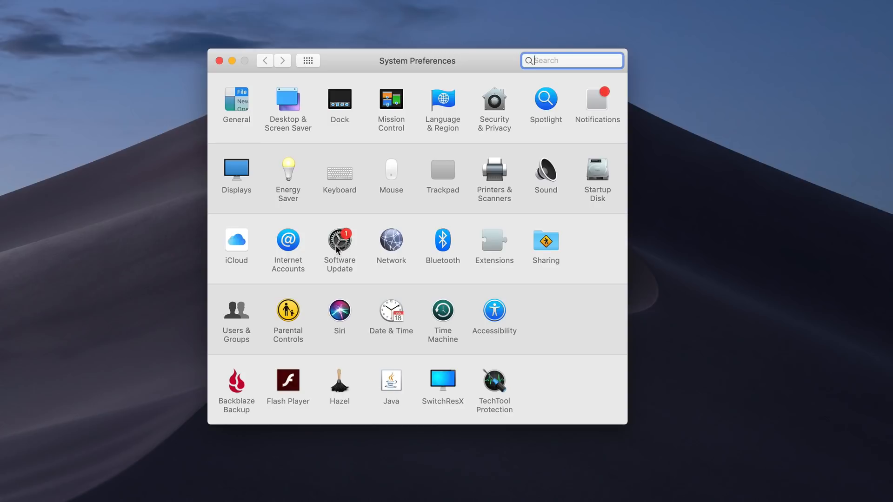
click(339, 240)
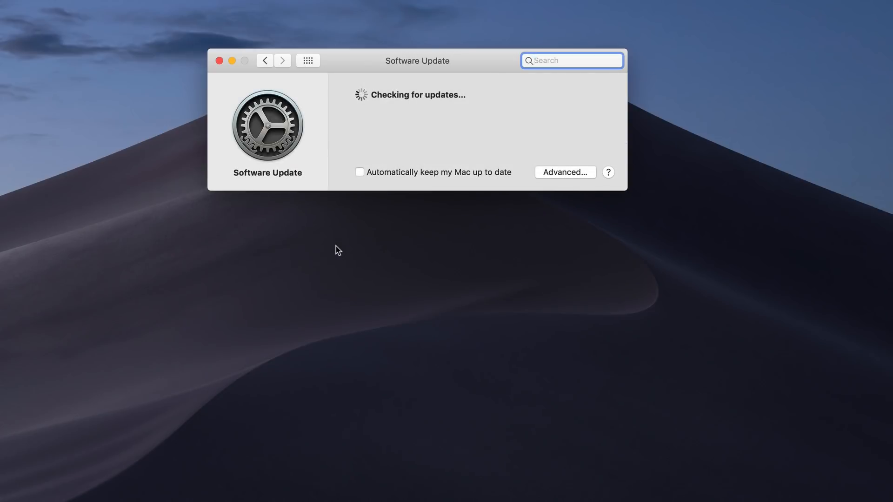
mouse_move(391, 165)
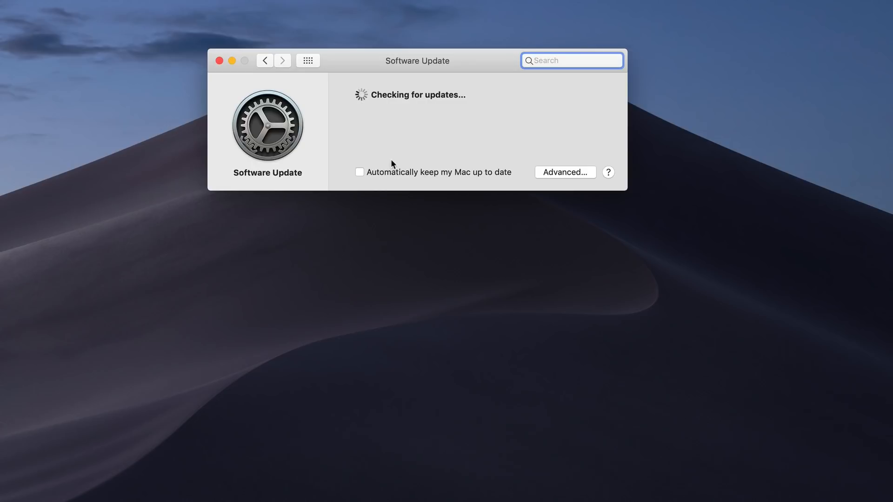
click(571, 60)
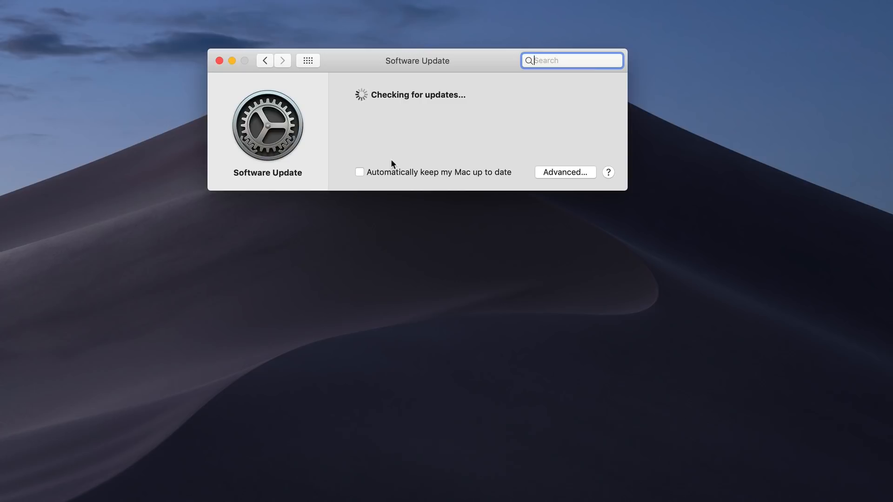
mouse_move(422, 134)
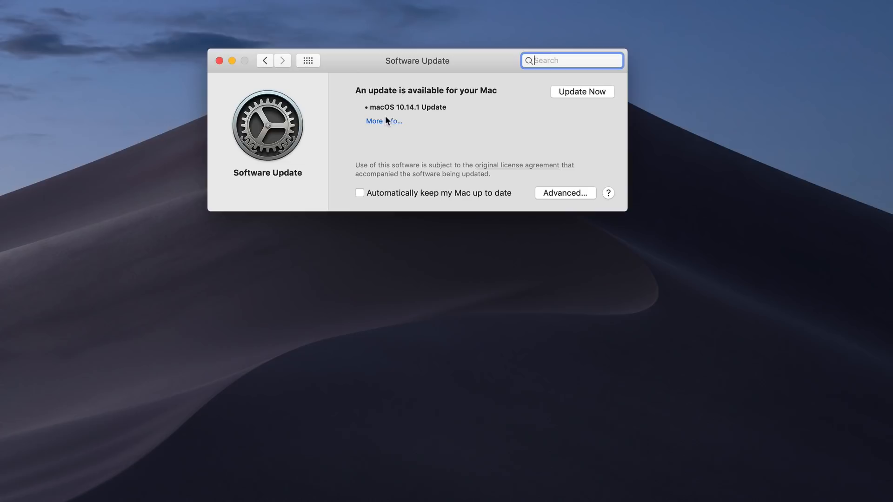
mouse_move(412, 112)
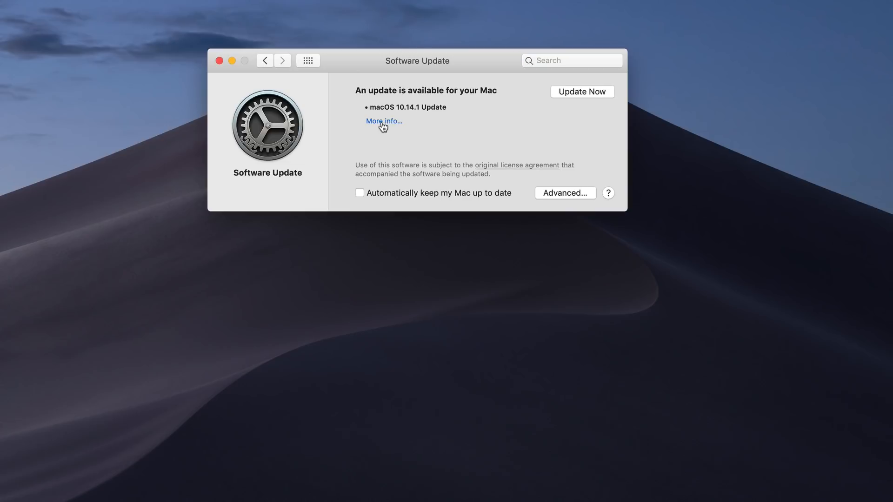
- Show the macOS 10.14.1 Update details and scroll through its release notes
click(383, 121)
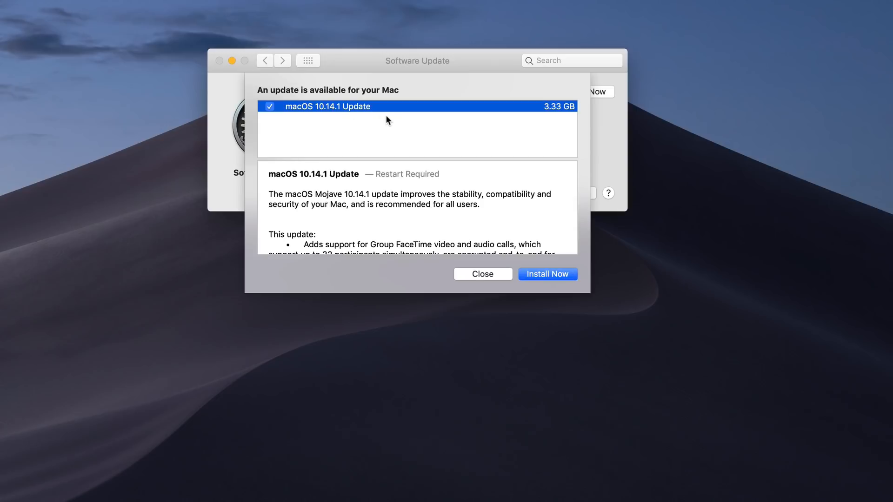
mouse_move(392, 135)
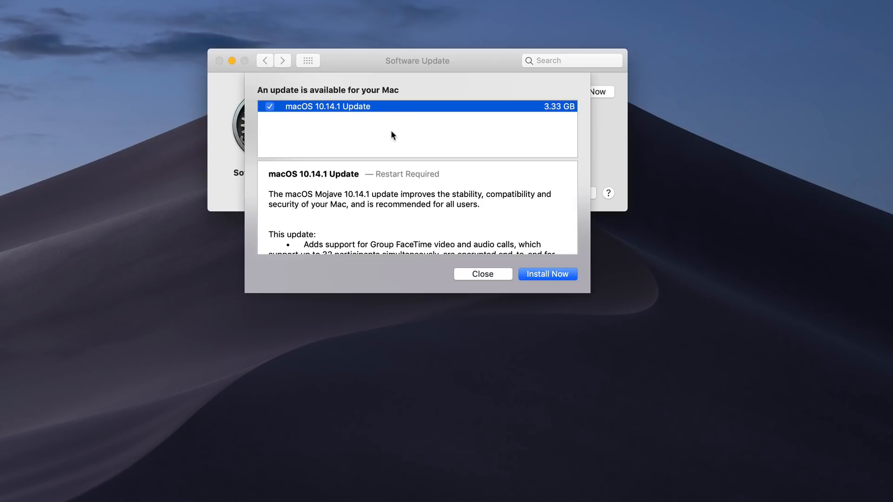
mouse_move(381, 133)
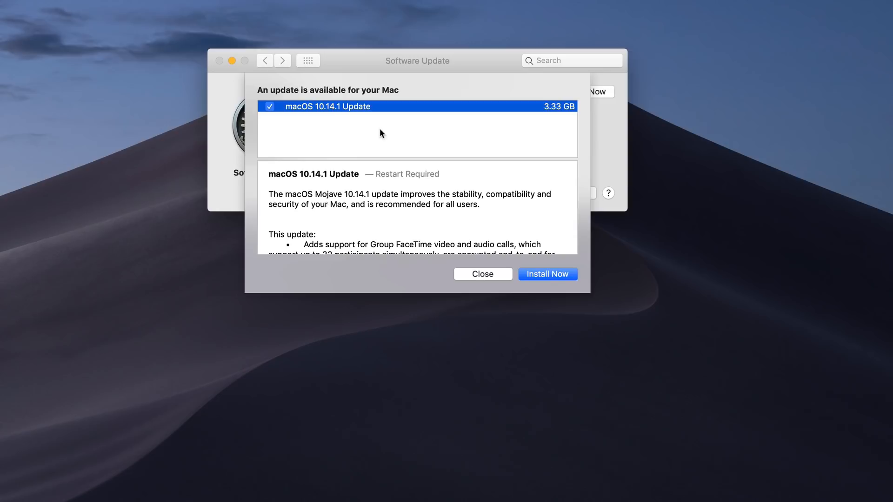
mouse_move(401, 119)
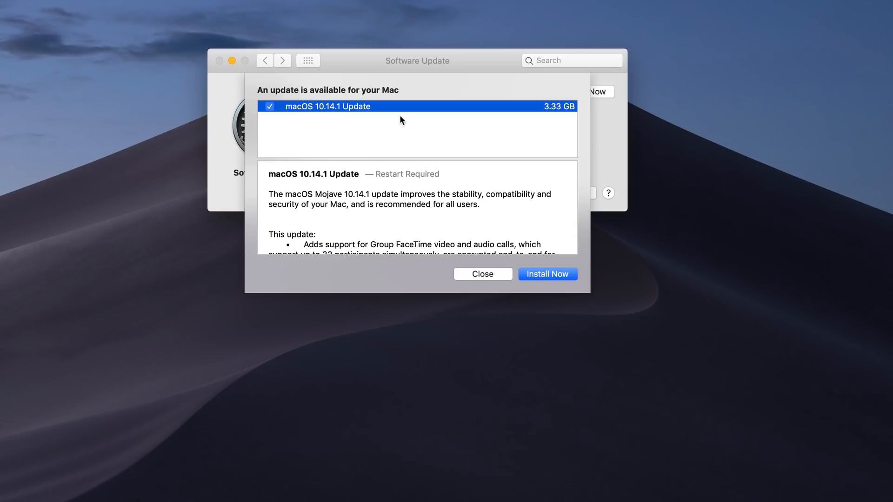
mouse_move(482, 173)
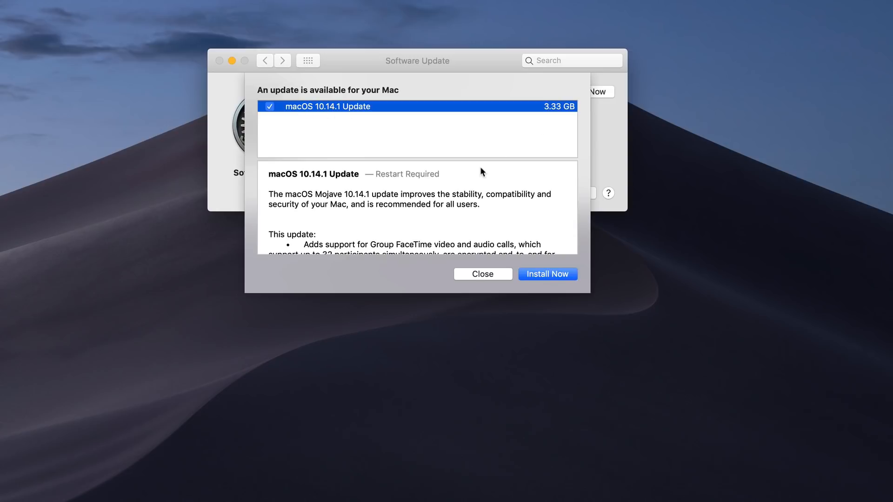
scroll(down, 3)
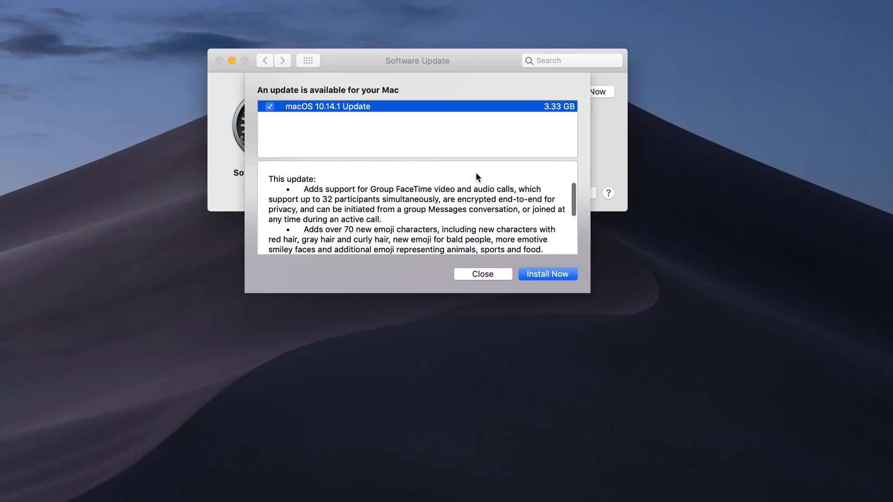
scroll(down, 3)
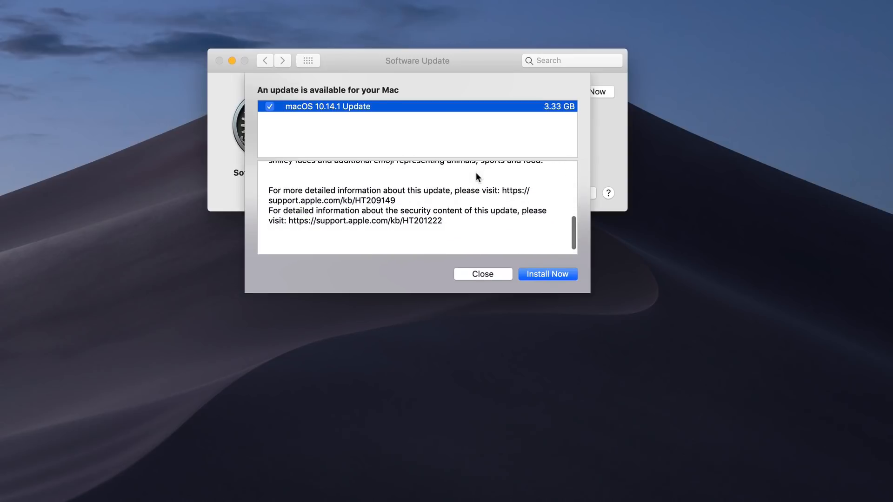
scroll(up, 3)
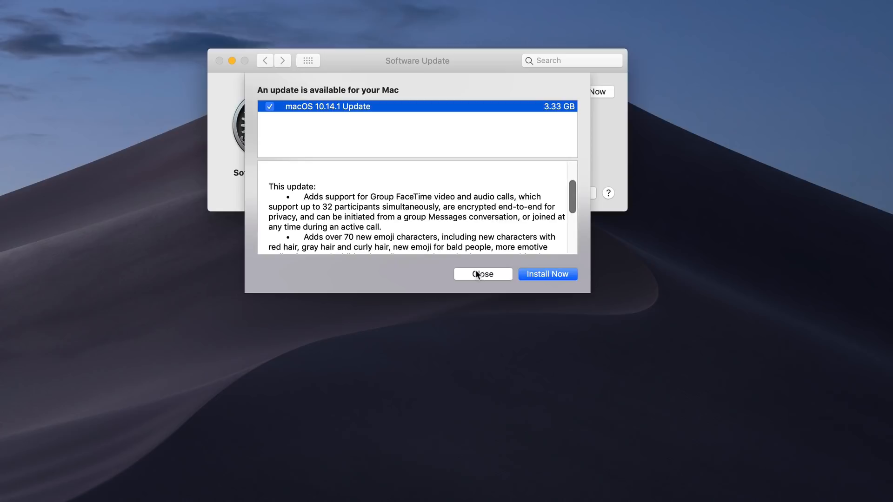
- Close the update details sheet, returning to the Software Update overview
click(482, 274)
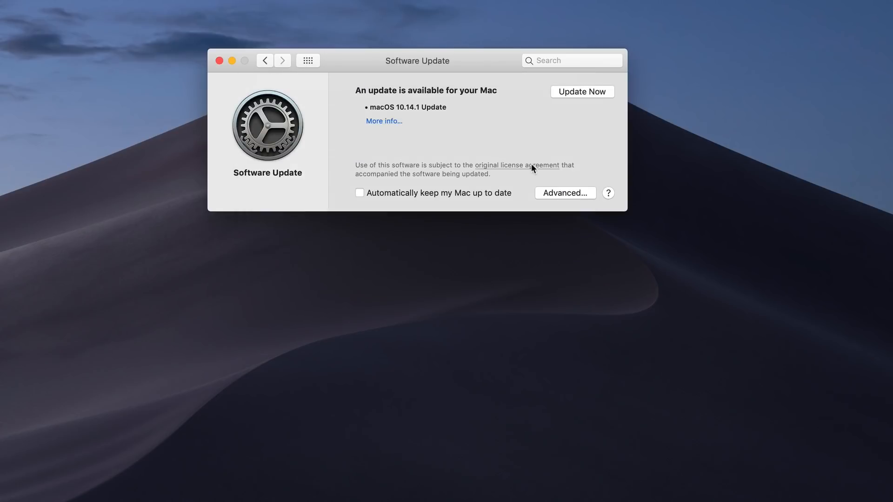
mouse_move(524, 203)
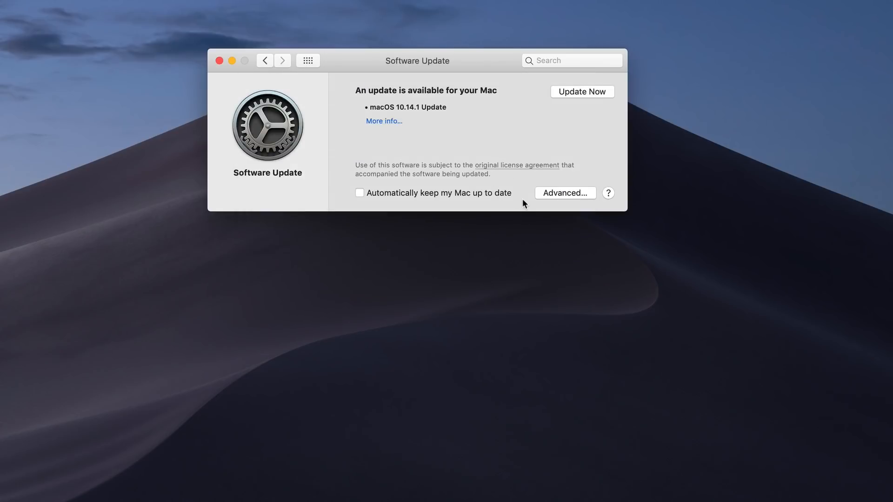
mouse_move(565, 193)
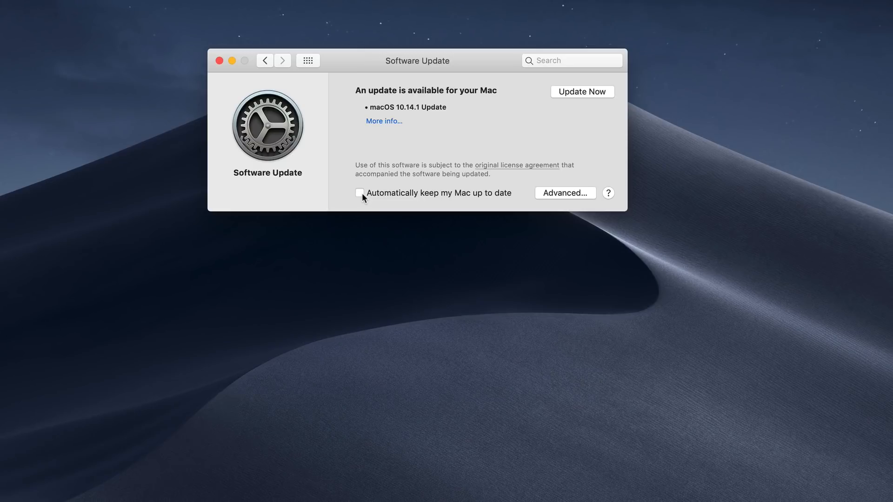
mouse_move(567, 195)
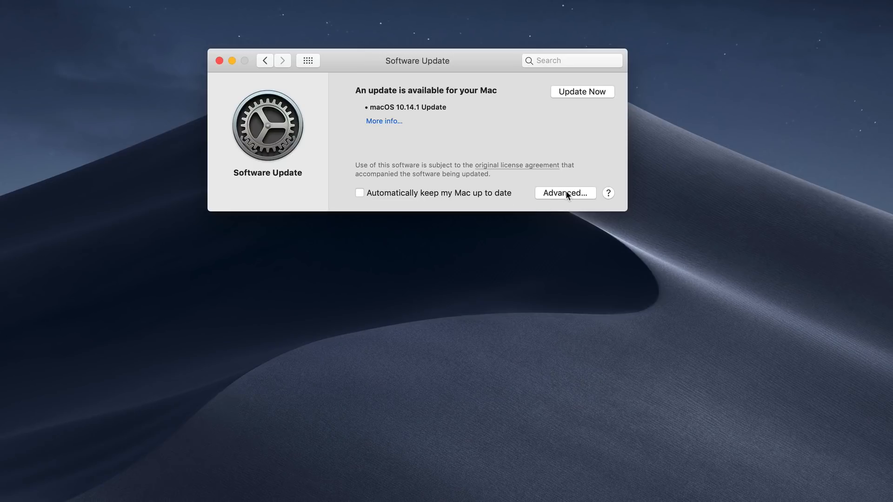
- Show the Advanced automatic-update options, with macOS and App Store auto-installs unchecked
click(565, 192)
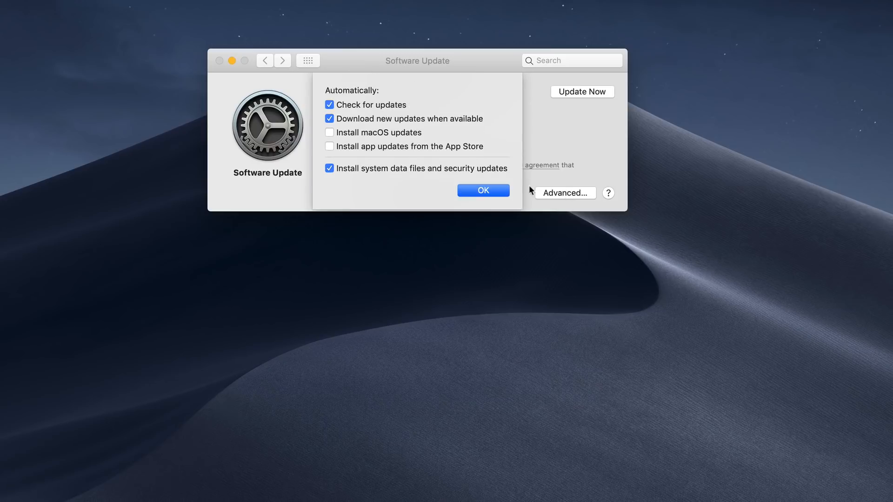
mouse_move(440, 122)
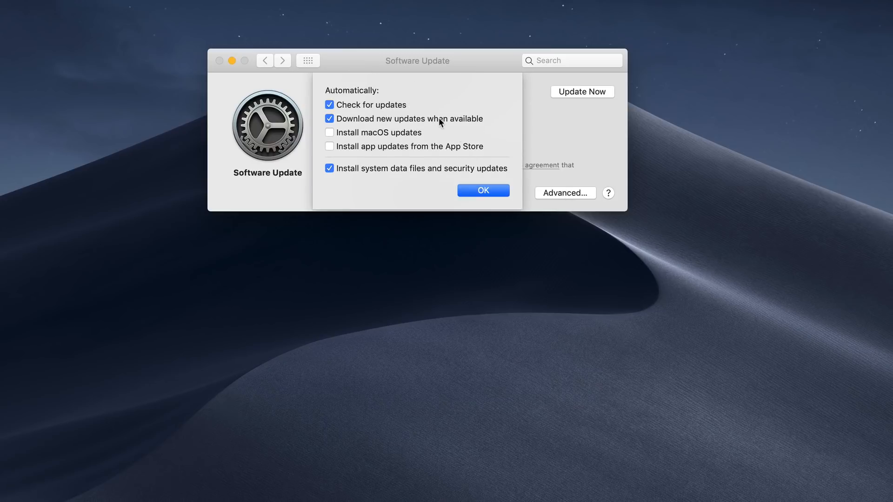
mouse_move(464, 122)
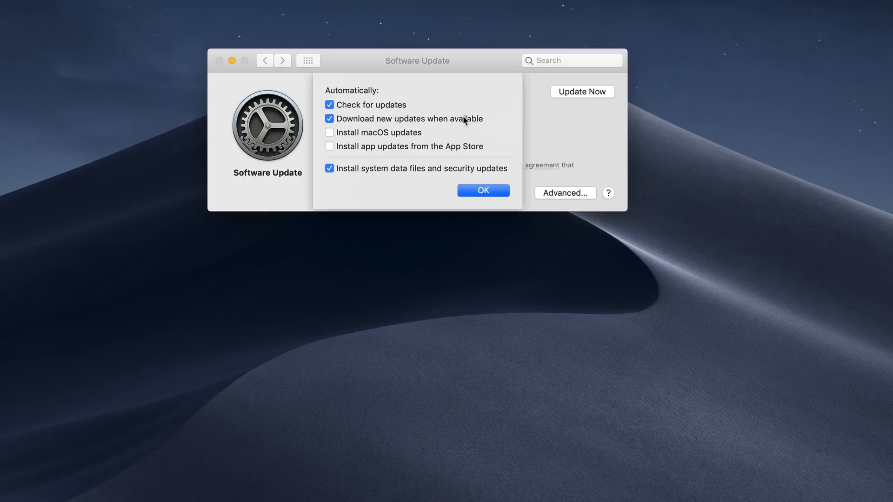
mouse_move(488, 122)
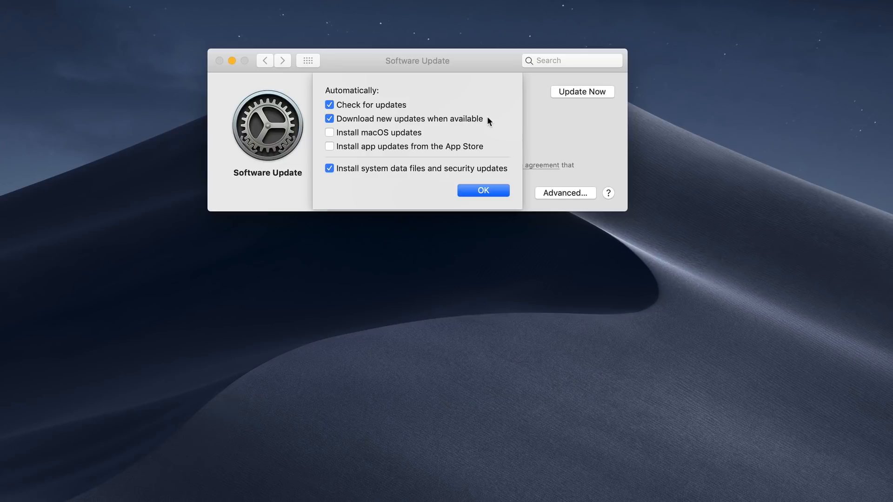
mouse_move(406, 133)
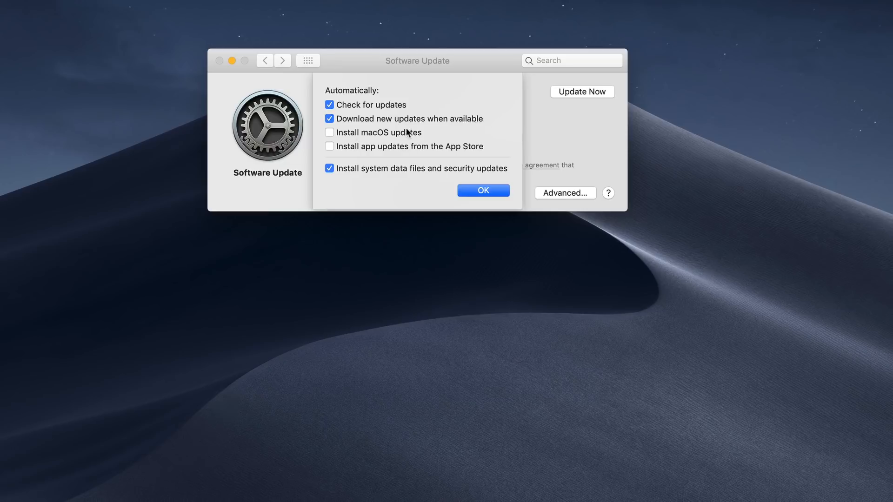
mouse_move(350, 143)
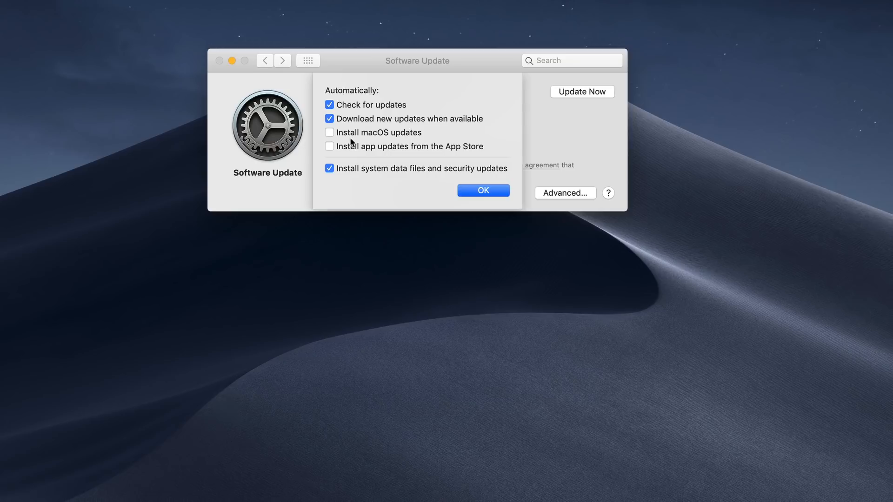
mouse_move(463, 152)
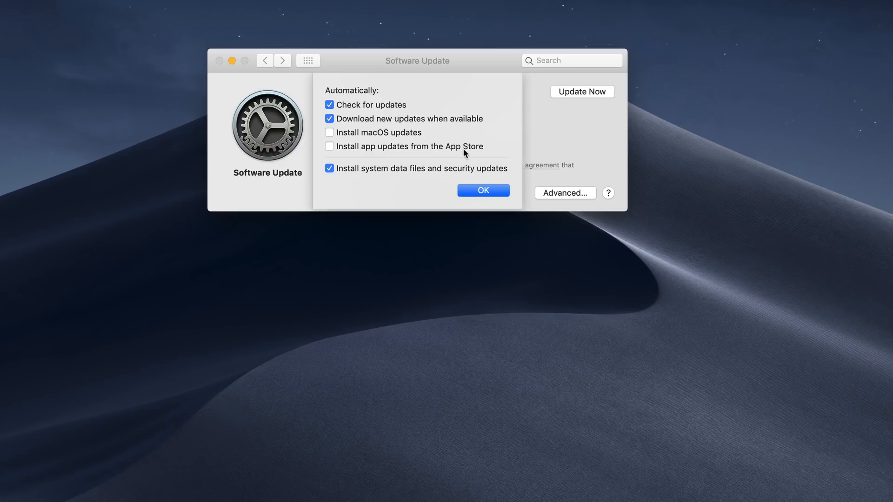
mouse_move(362, 180)
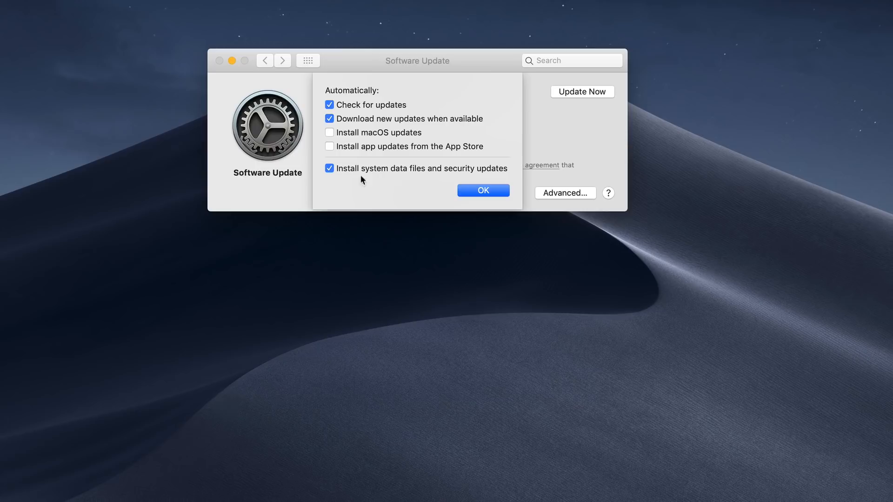
mouse_move(473, 177)
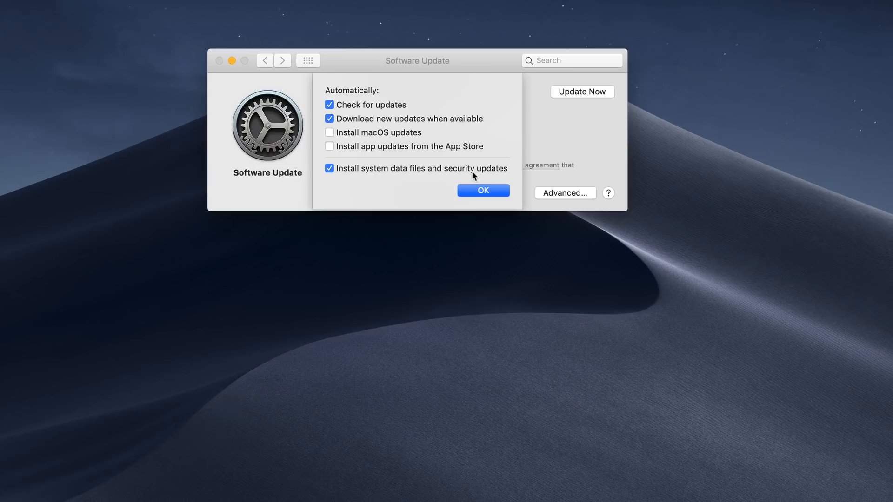
mouse_move(330, 182)
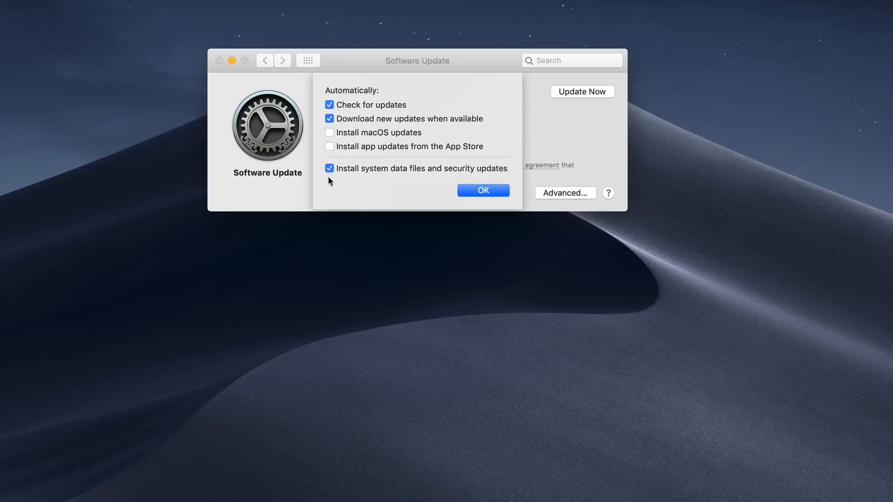
mouse_move(338, 175)
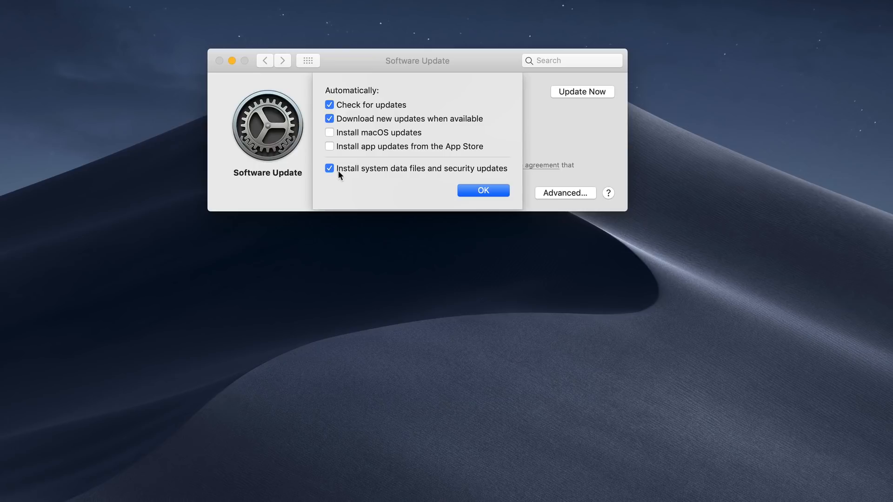
mouse_move(368, 169)
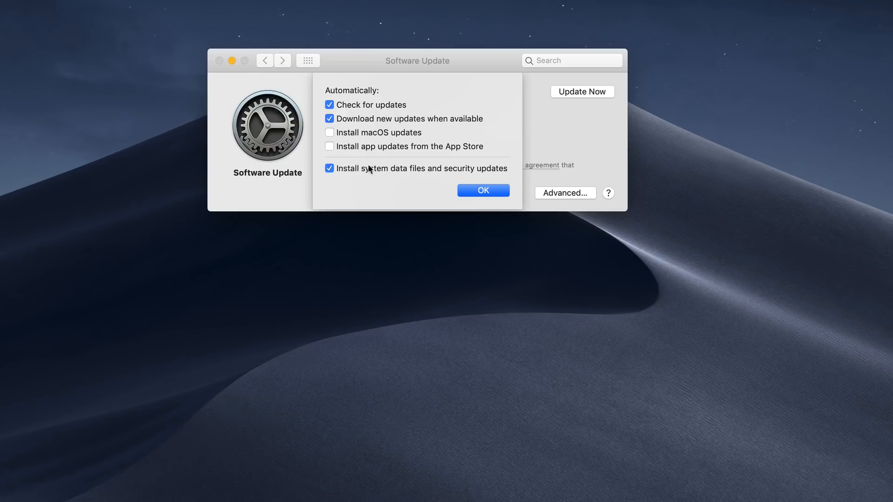
mouse_move(430, 175)
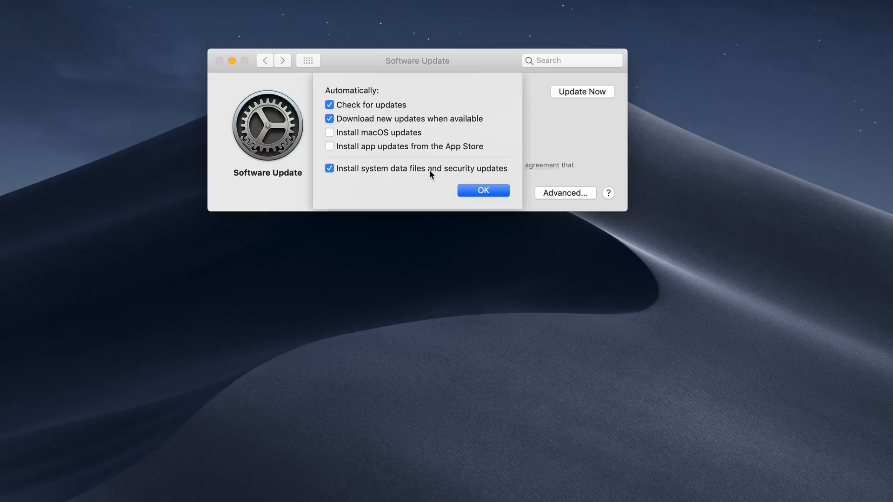
mouse_move(414, 143)
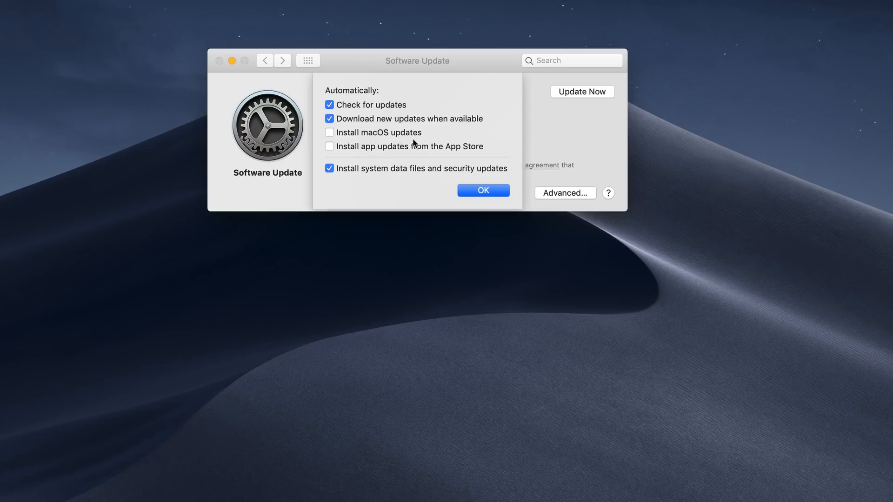
mouse_move(429, 158)
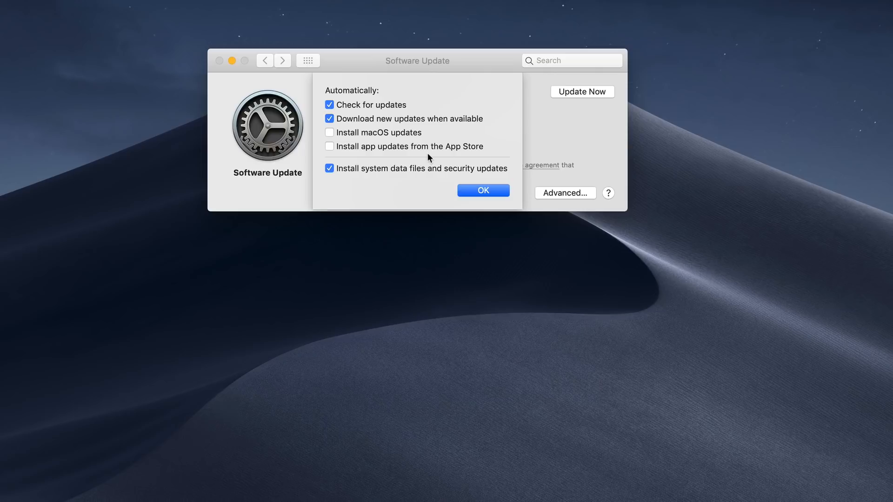
mouse_move(386, 136)
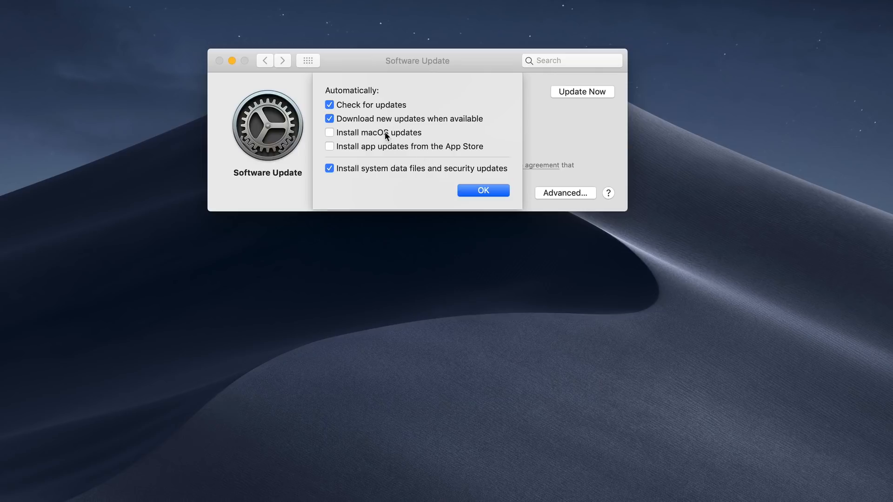
mouse_move(387, 174)
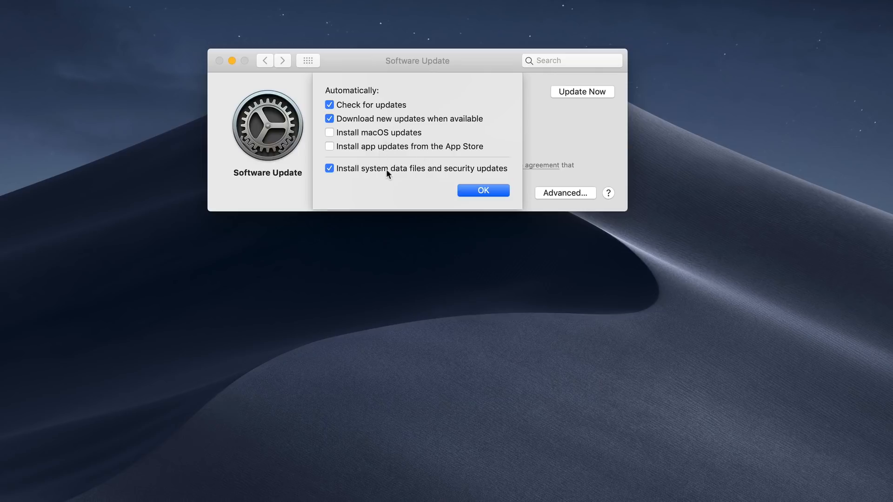
mouse_move(390, 187)
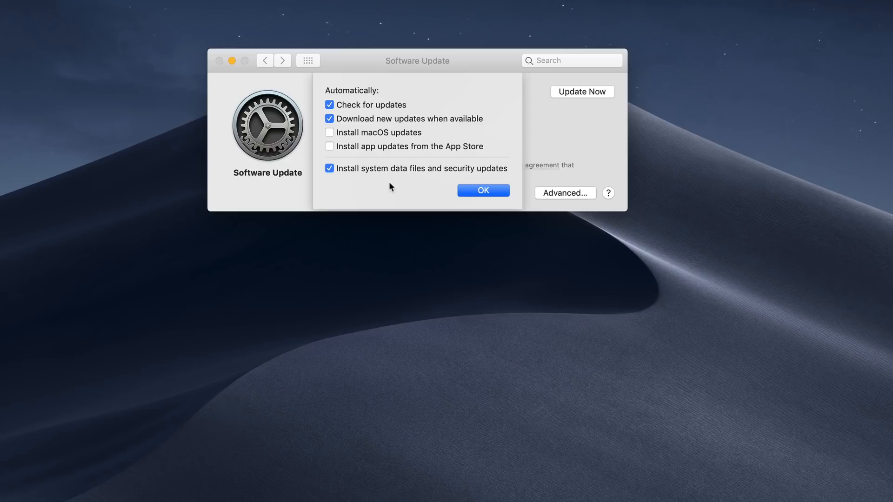
mouse_move(384, 188)
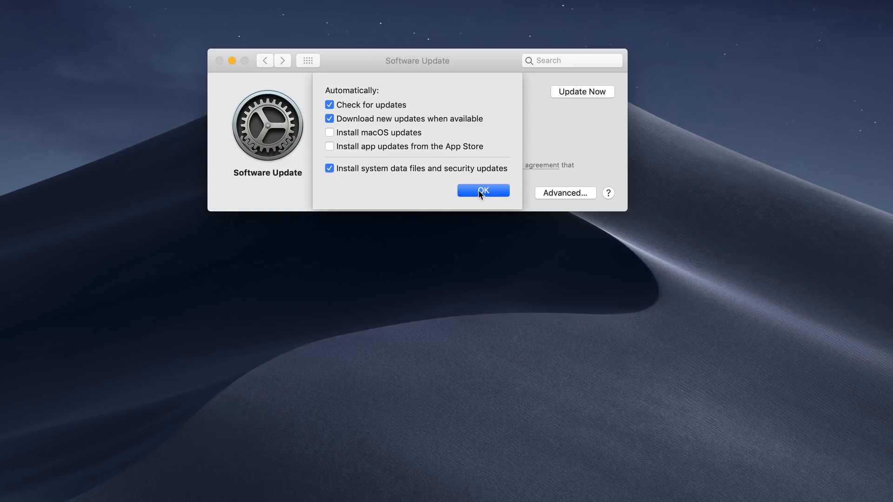
- Confirm the Advanced options with OK, leaving the macOS 10.14.1 Update still offered
click(482, 190)
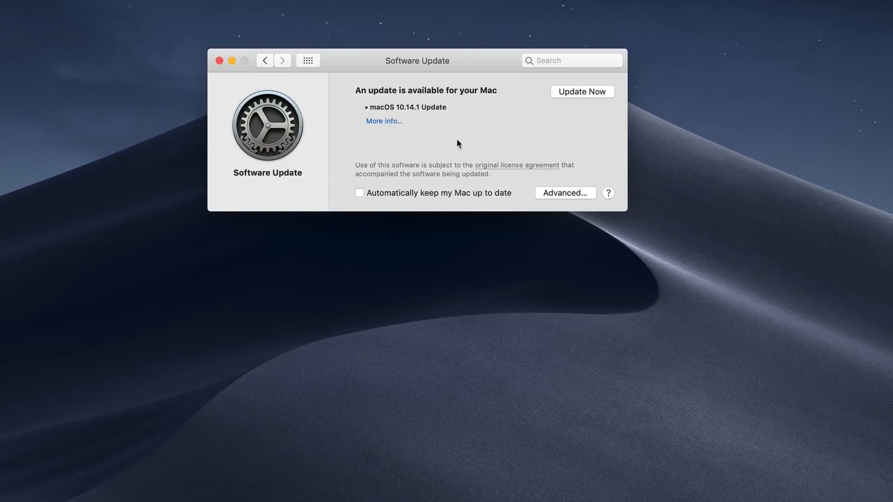
mouse_move(581, 94)
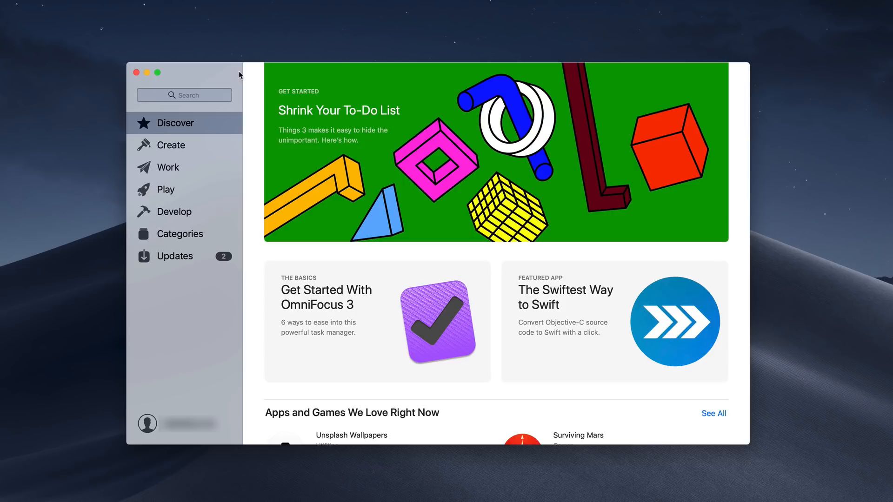
mouse_move(443, 144)
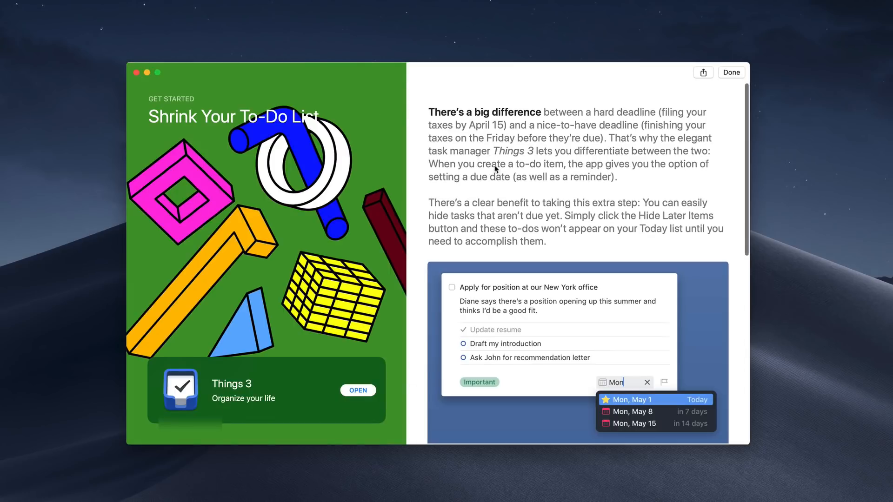
scroll(down, 3)
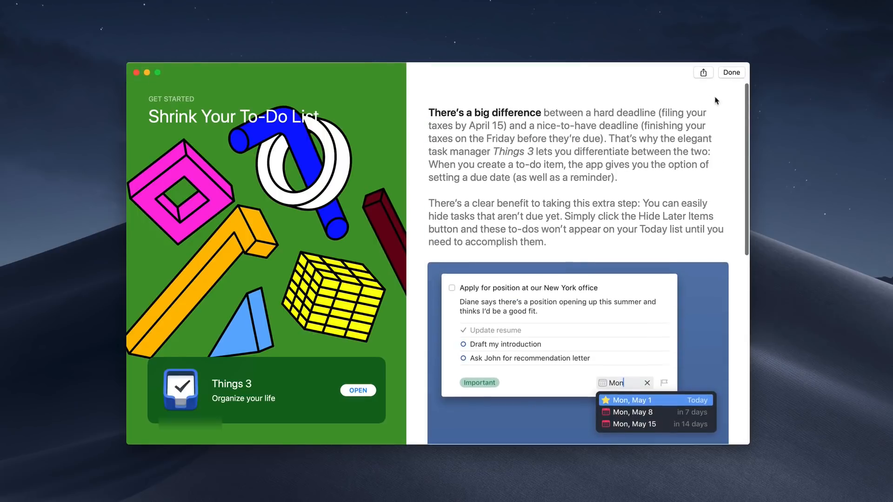
click(737, 76)
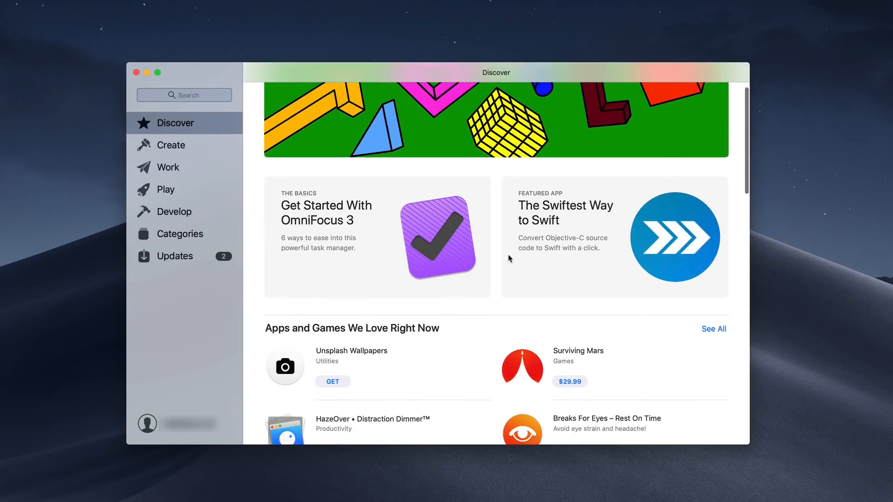
scroll(down, 3)
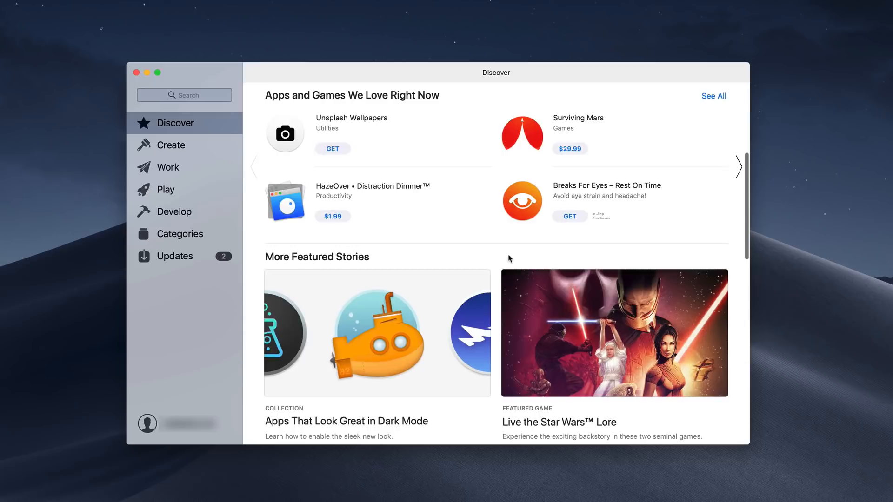
scroll(down, 3)
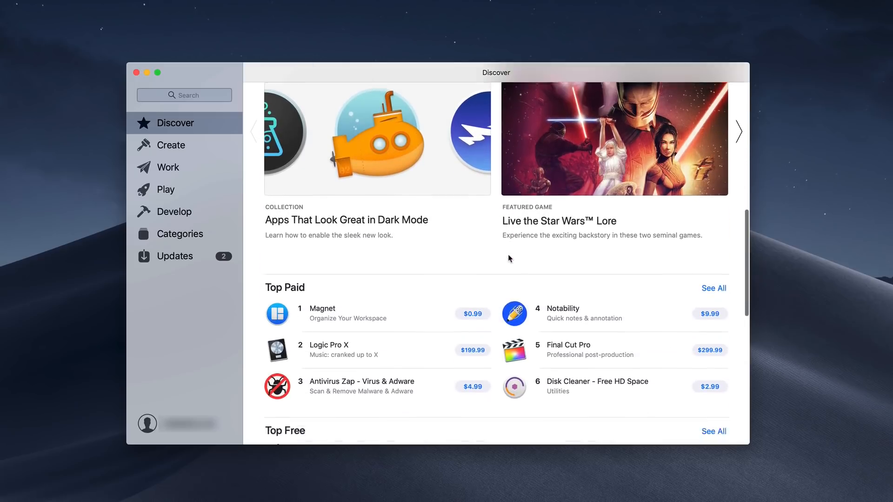
scroll(down, 3)
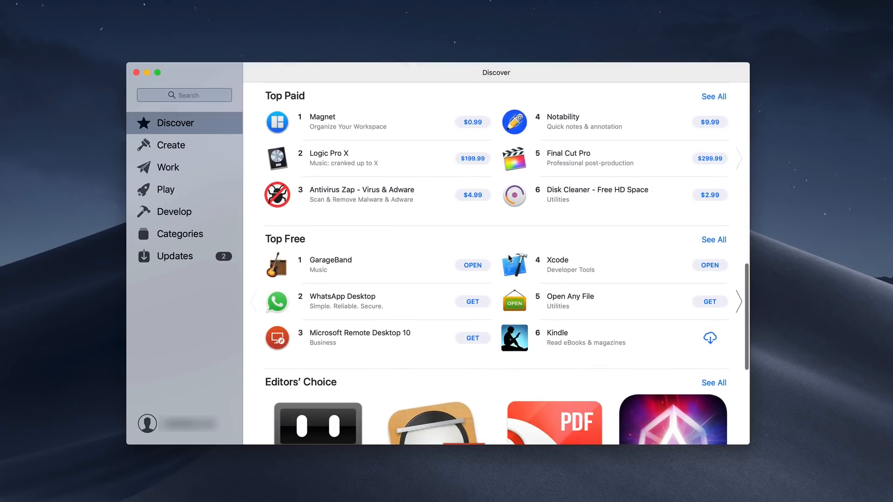
scroll(down, 3)
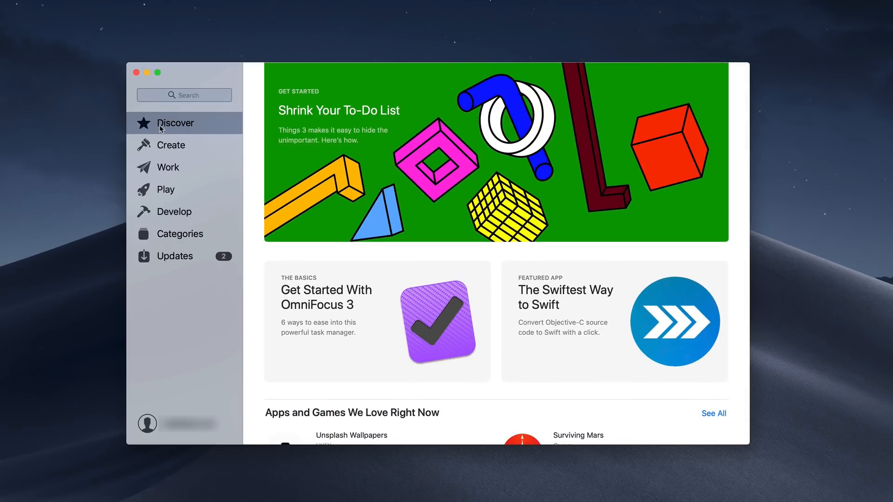
mouse_move(165, 223)
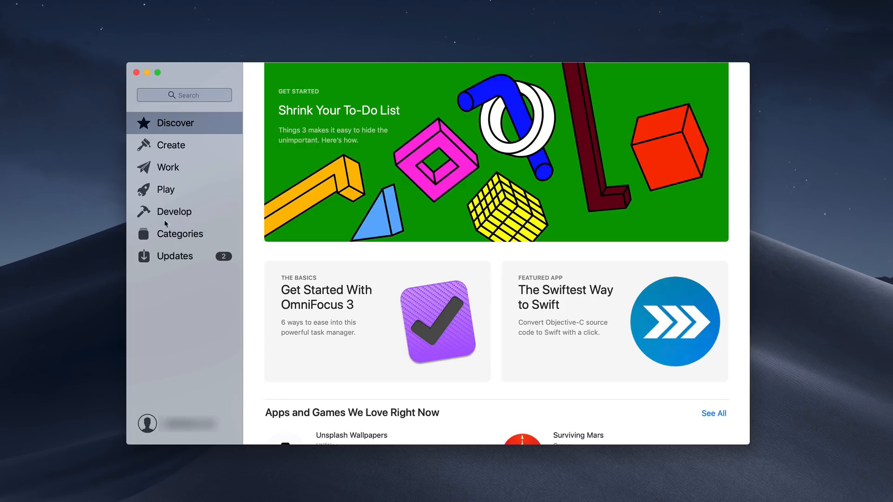
mouse_move(168, 147)
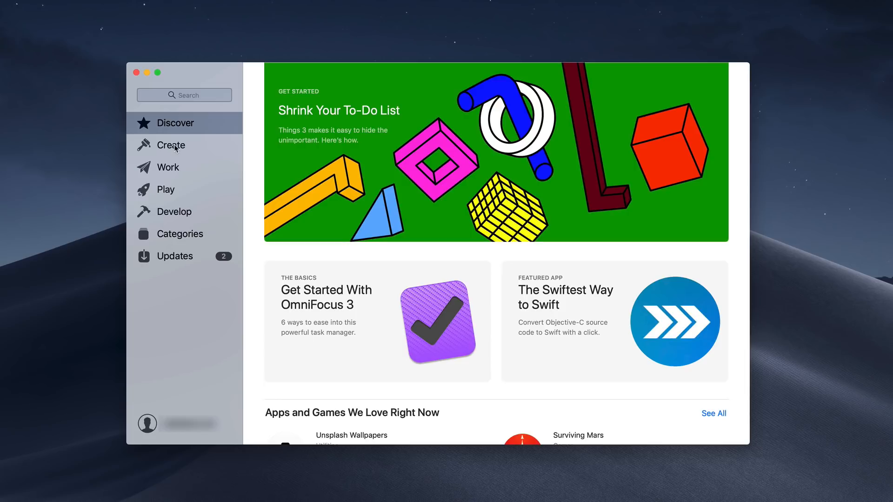
- Browse the Create, Work, Play and Develop store sections, ending on Categories
click(169, 145)
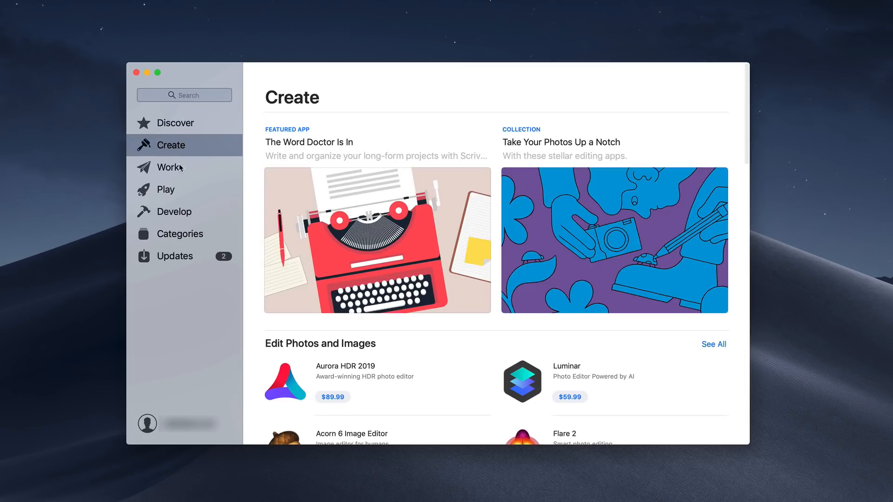
click(168, 167)
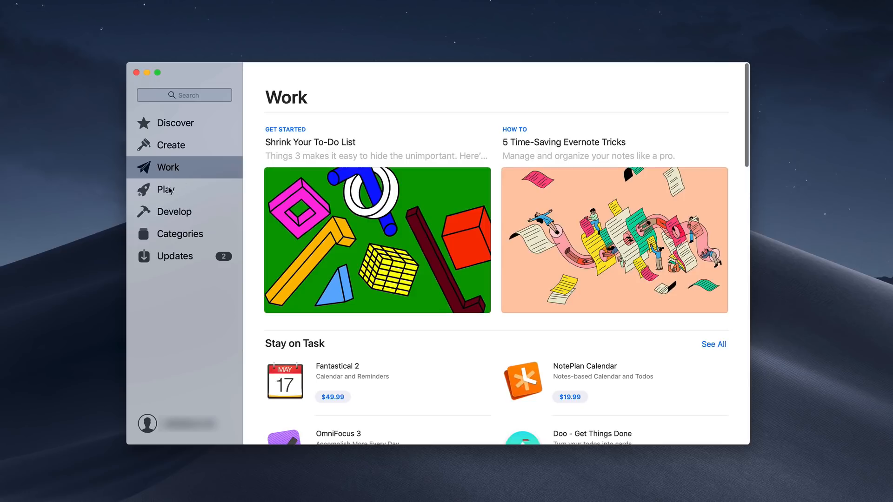
scroll(down, 3)
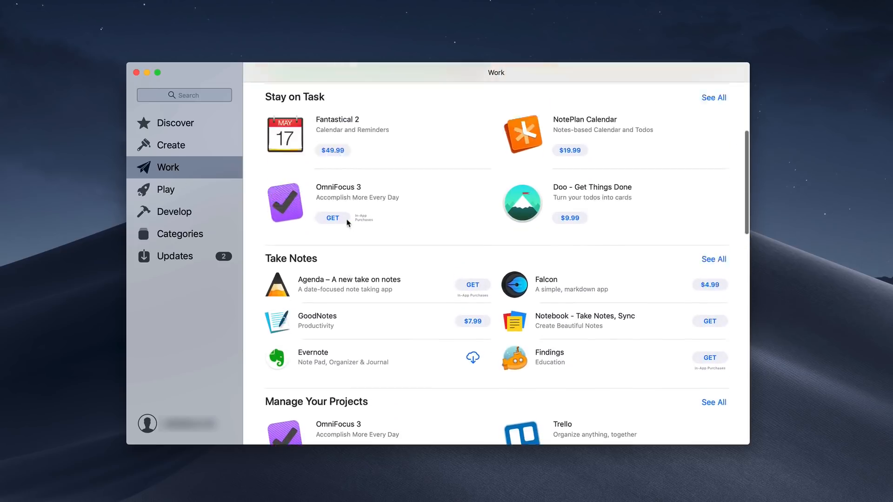
click(165, 189)
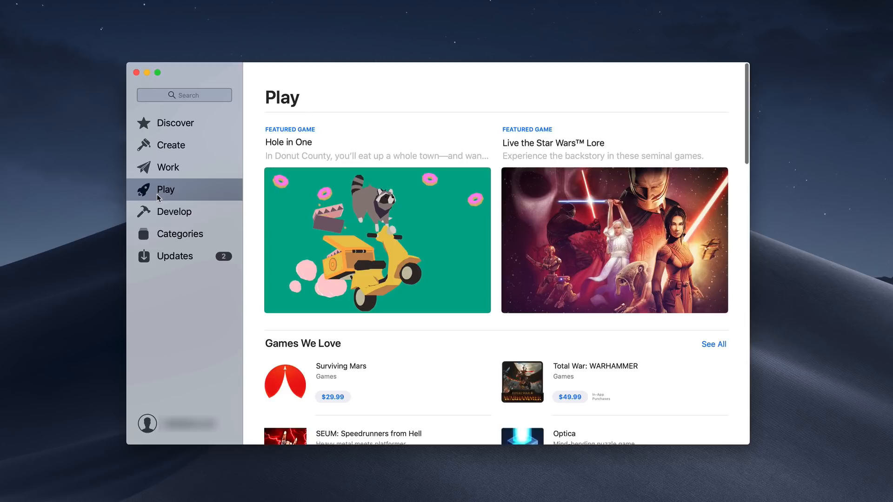
click(175, 211)
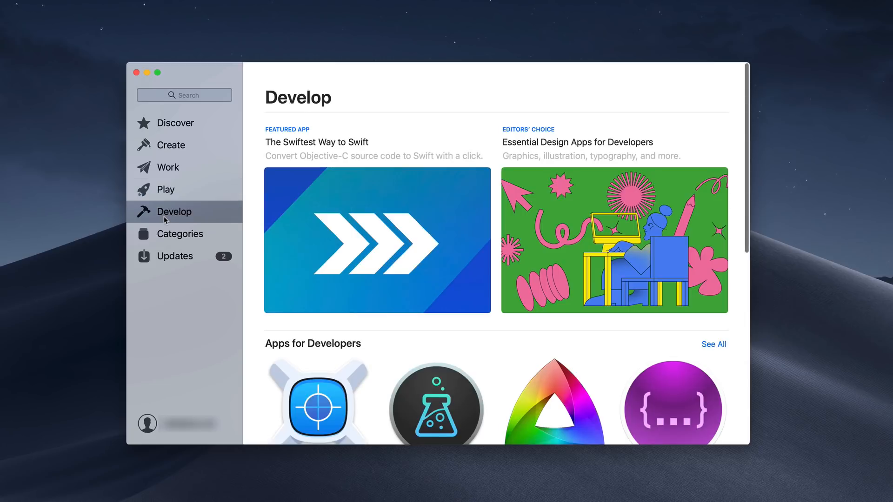
click(181, 234)
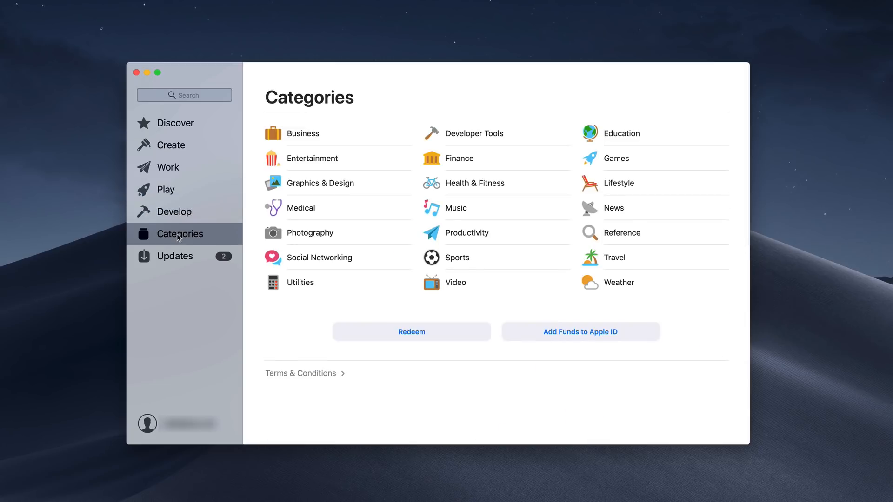
mouse_move(483, 221)
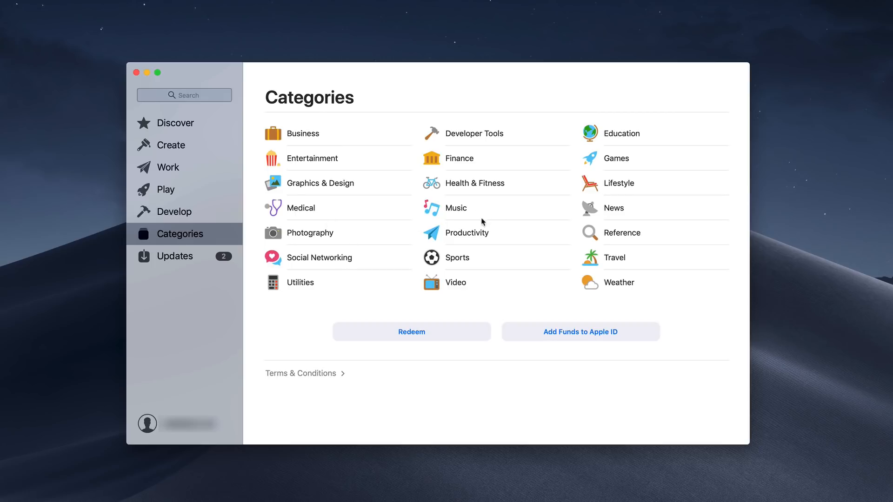
mouse_move(392, 234)
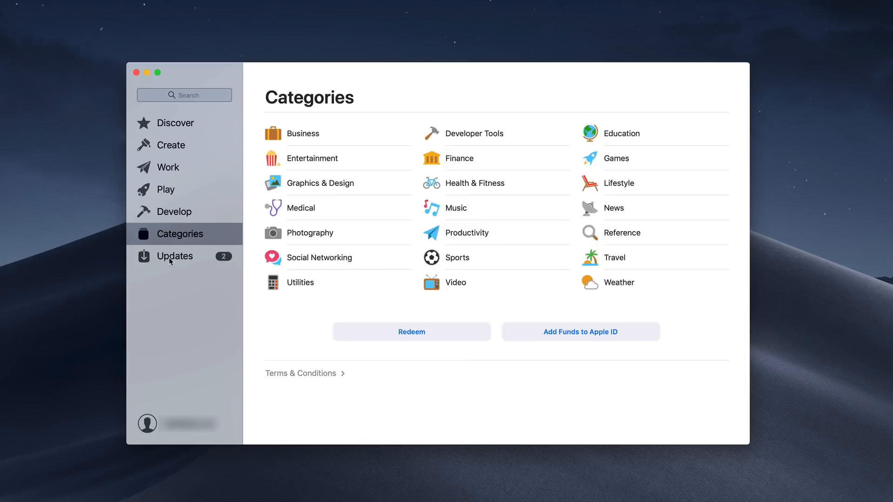
- Update Spark - Email App by Readdle from the App Store Updates page
click(175, 256)
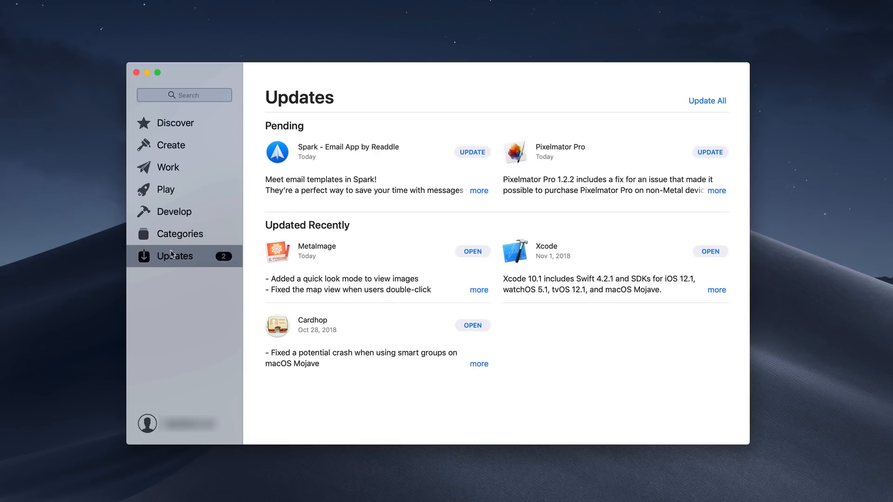
mouse_move(313, 150)
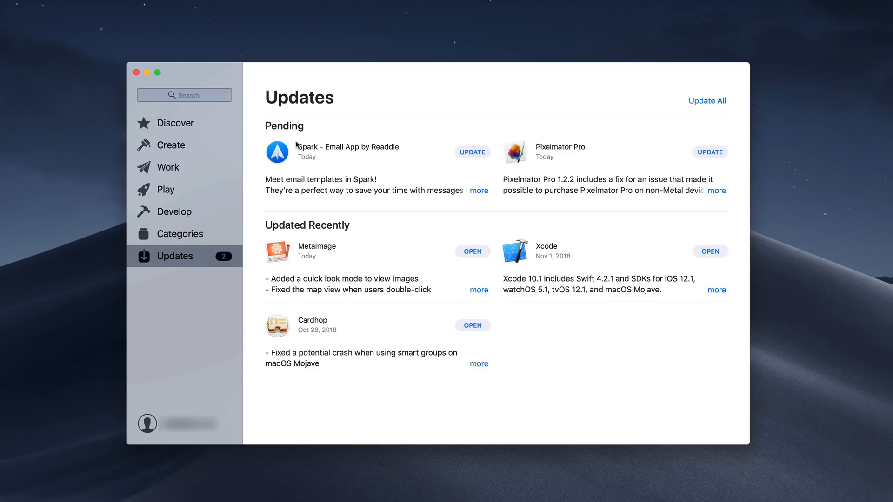
mouse_move(333, 245)
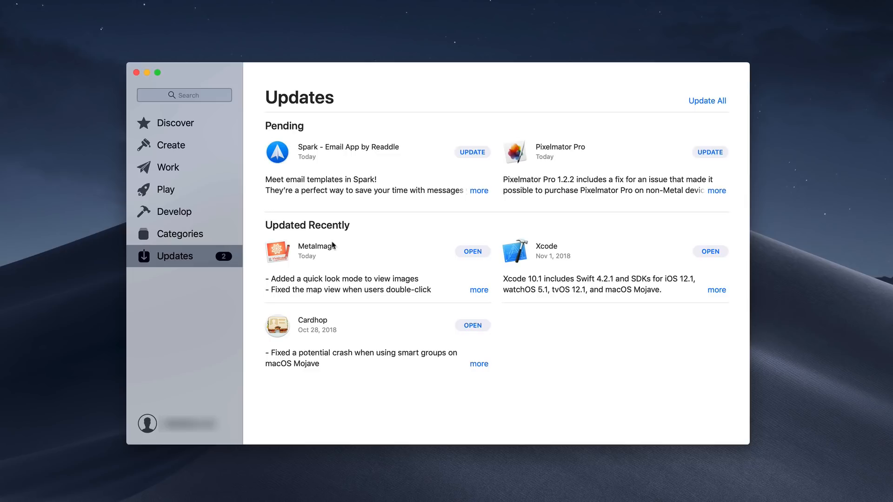
mouse_move(478, 236)
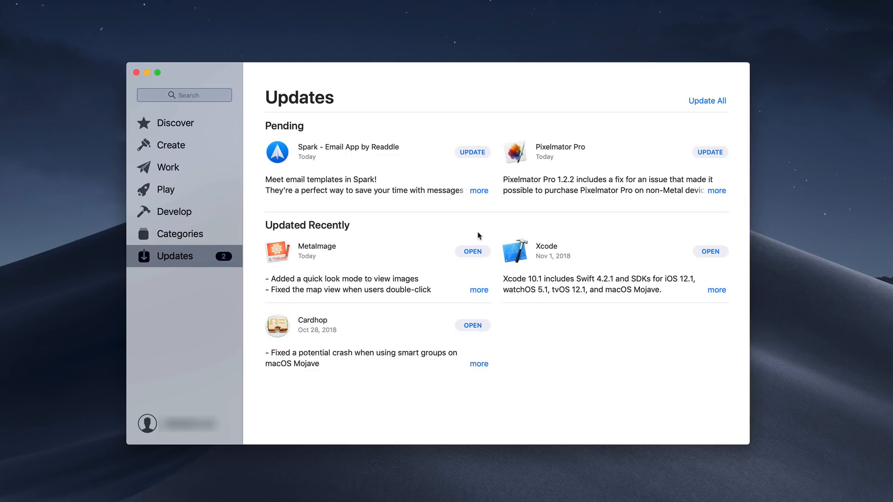
mouse_move(471, 152)
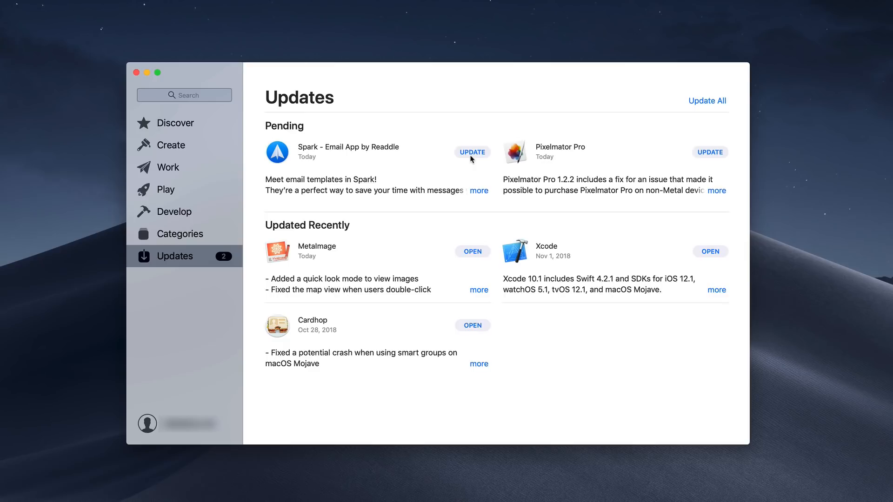
mouse_move(455, 155)
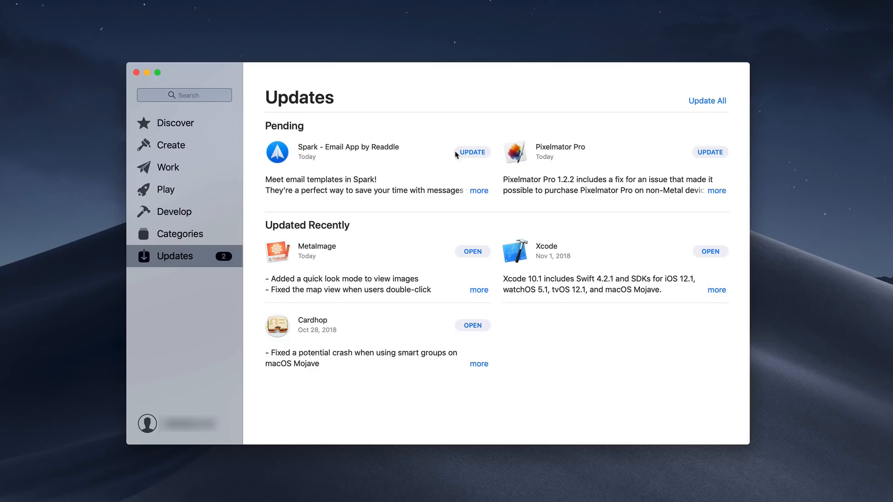
click(471, 152)
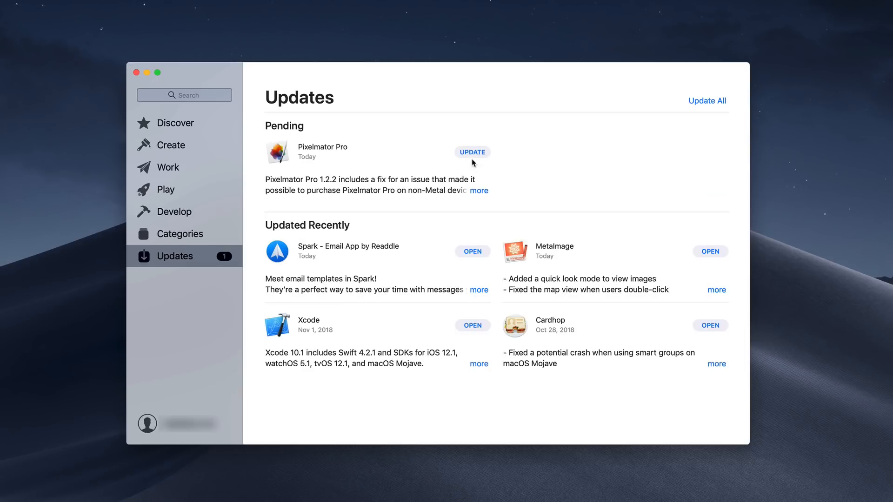
click(471, 153)
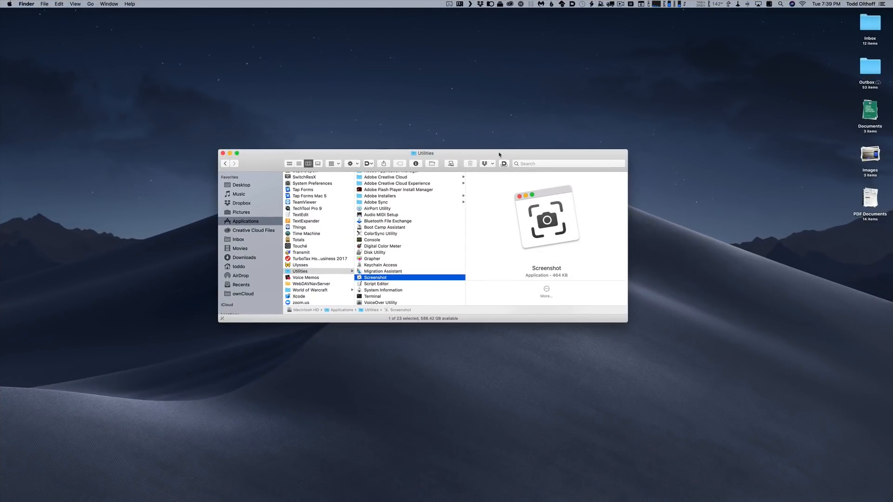
mouse_move(451, 251)
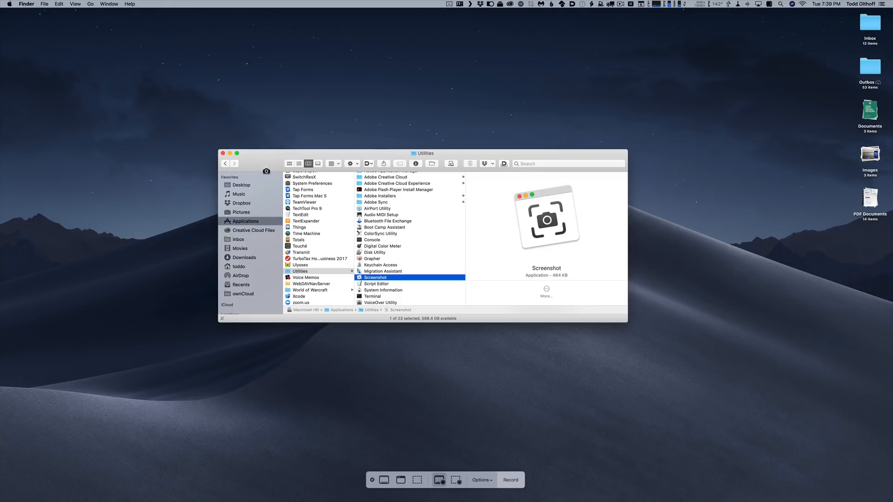
mouse_move(340, 174)
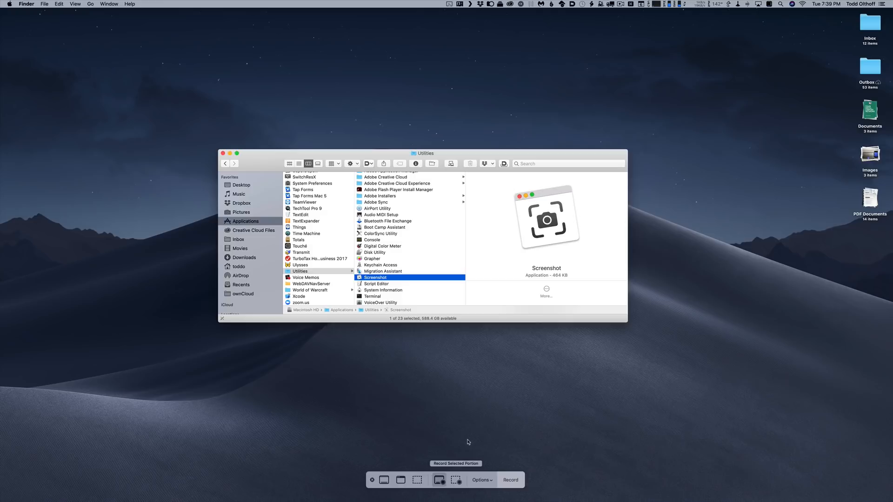
mouse_move(384, 479)
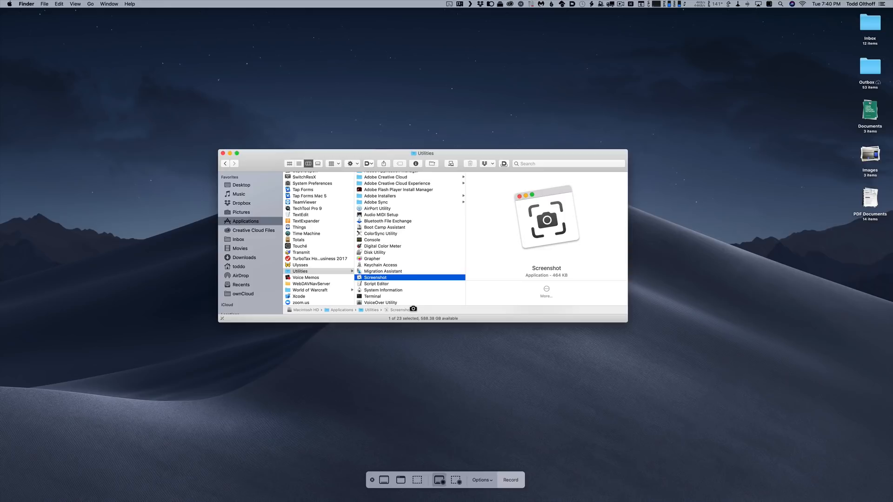
mouse_move(413, 246)
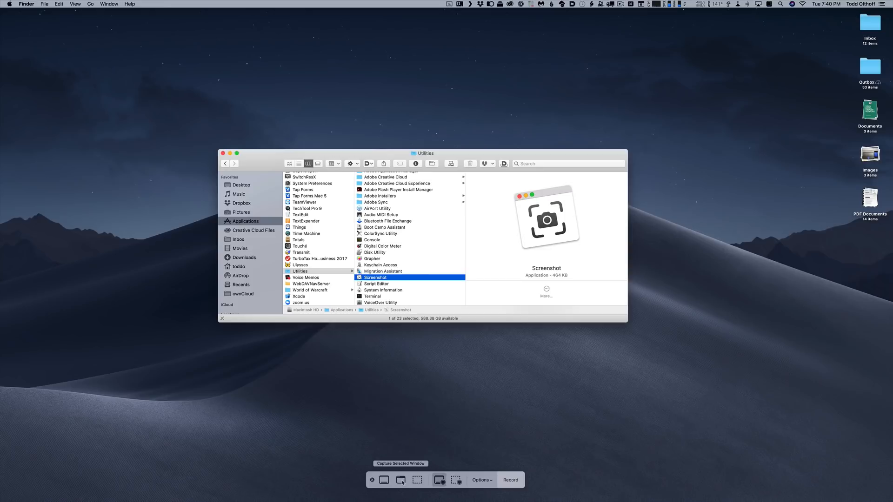
mouse_move(383, 479)
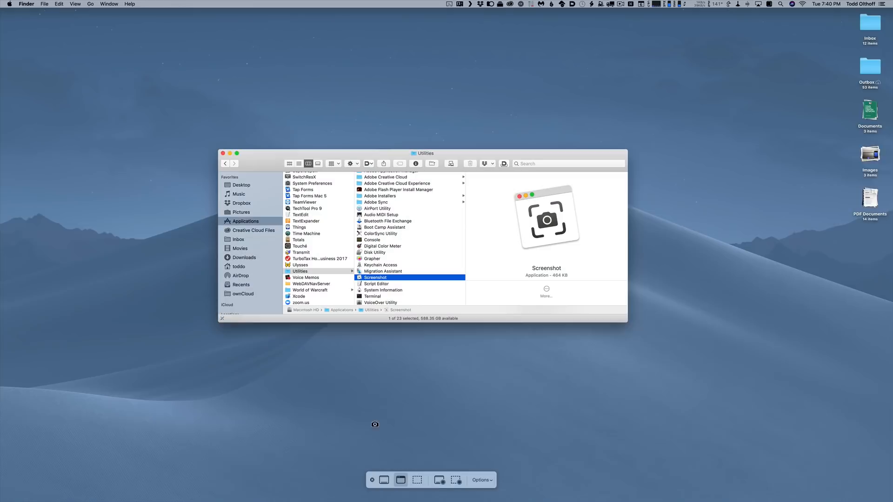
mouse_move(417, 480)
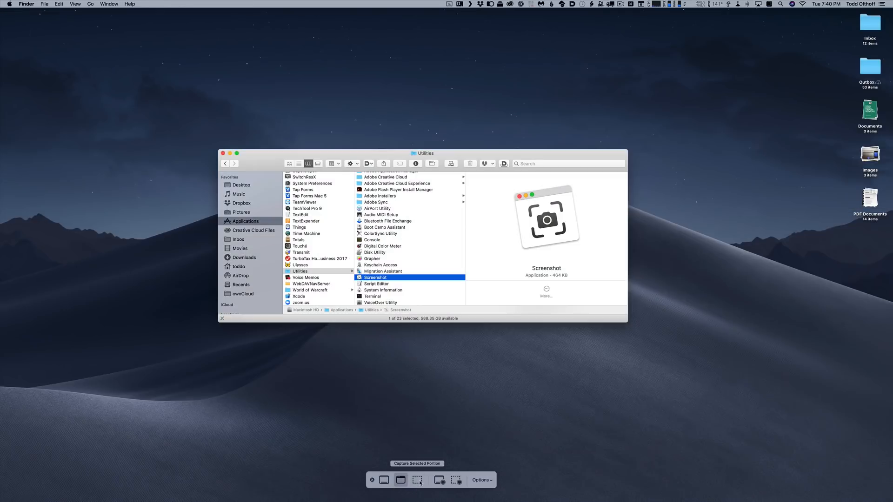
- Try Capture Selected Portion mode, then switch to Capture Selected Window
click(416, 480)
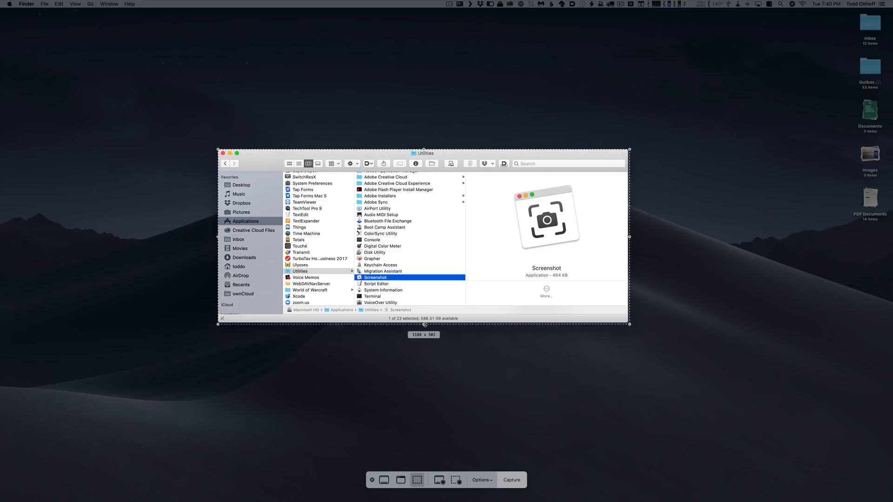
mouse_move(458, 409)
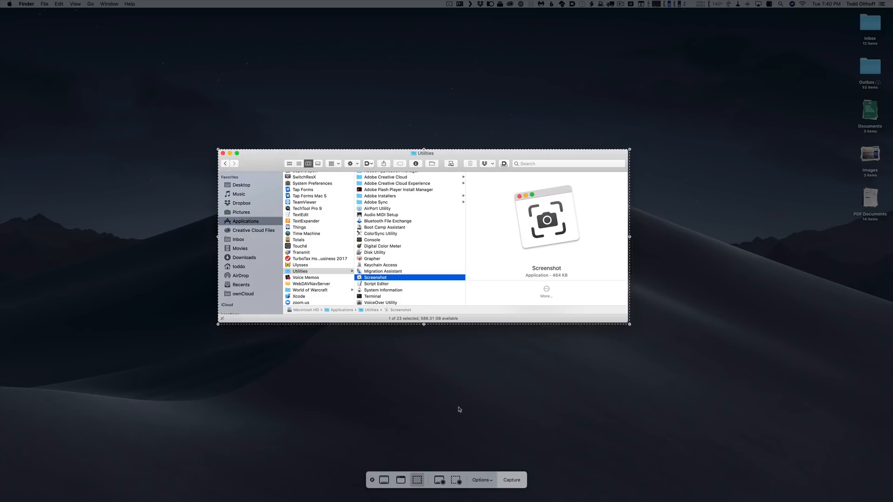
mouse_move(408, 469)
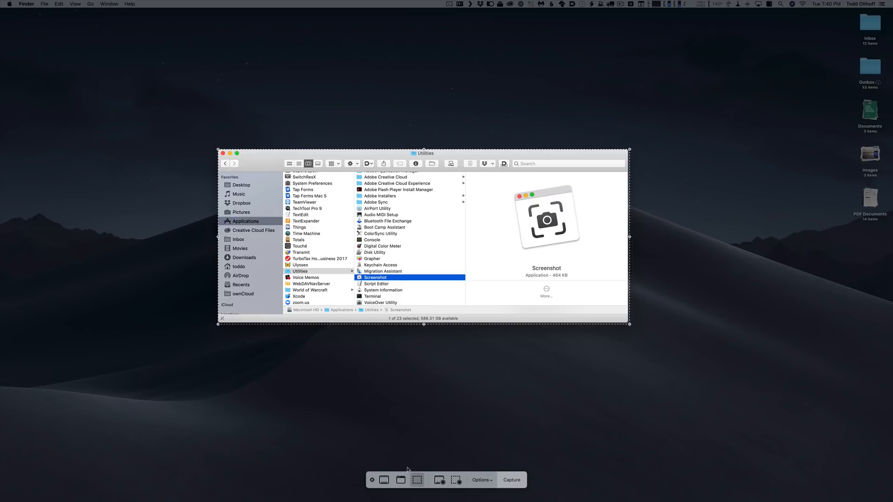
click(439, 480)
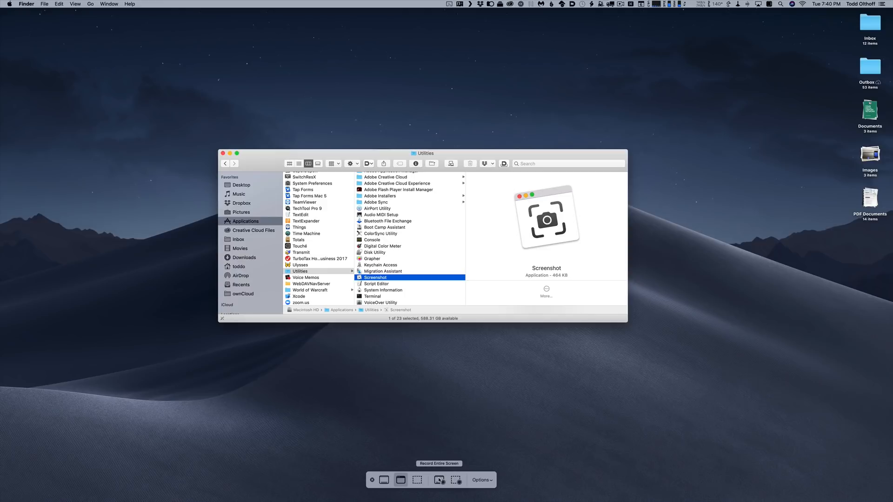
mouse_move(441, 480)
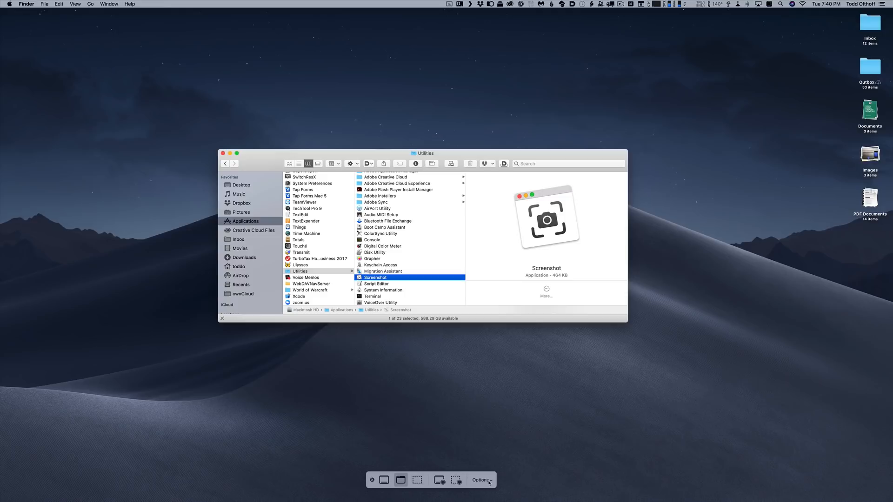
click(480, 480)
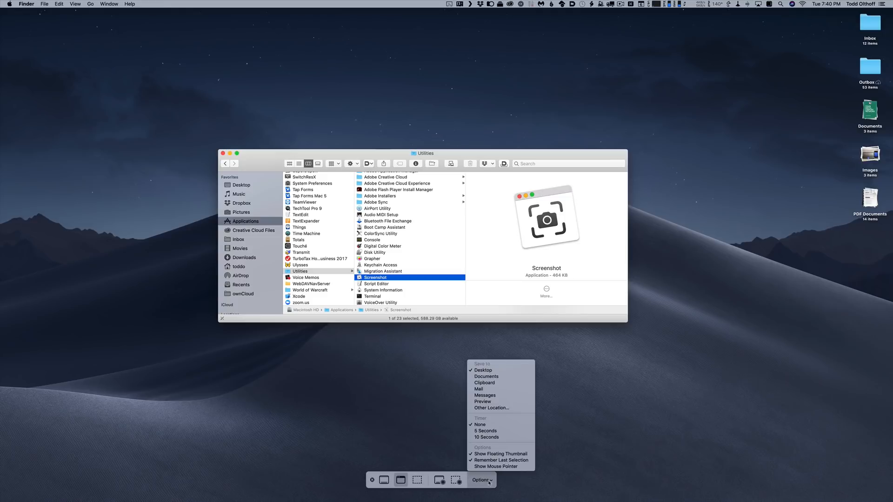
mouse_move(482, 401)
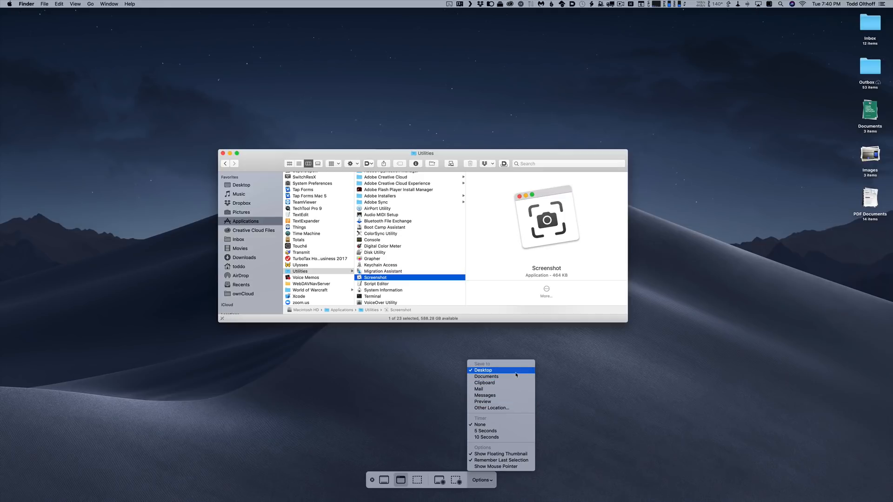
mouse_move(510, 399)
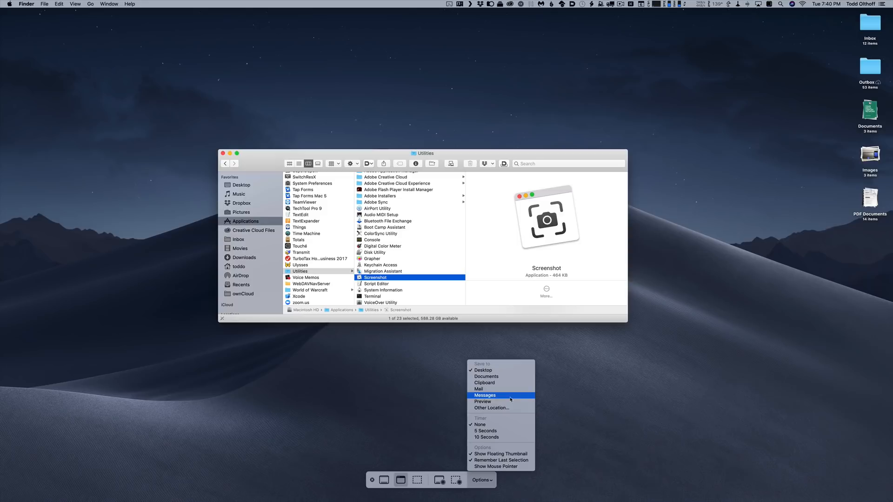
mouse_move(482, 401)
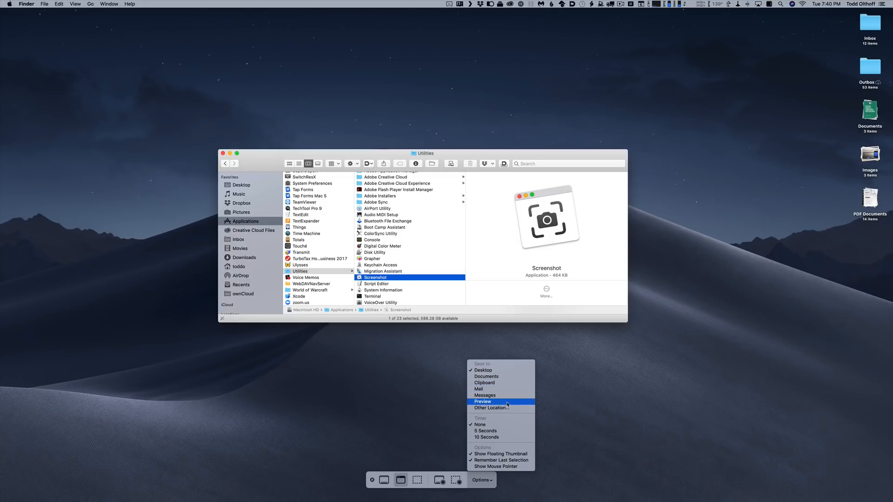
mouse_move(491, 408)
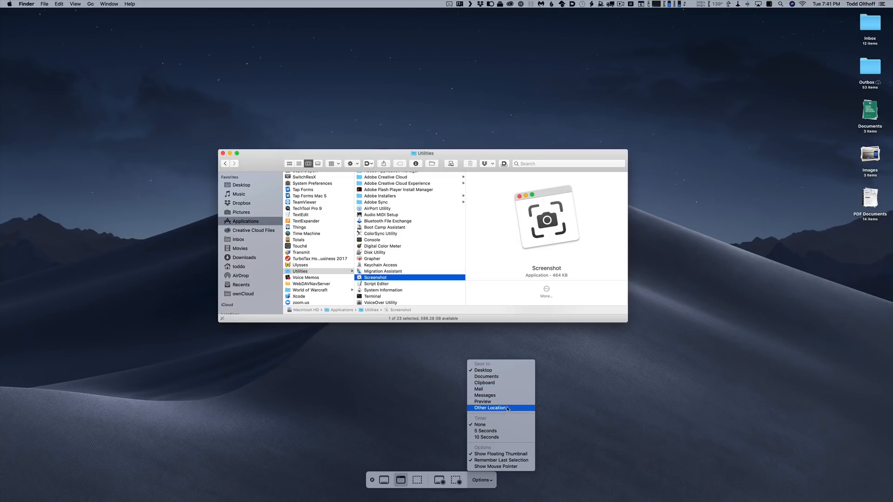
mouse_move(498, 421)
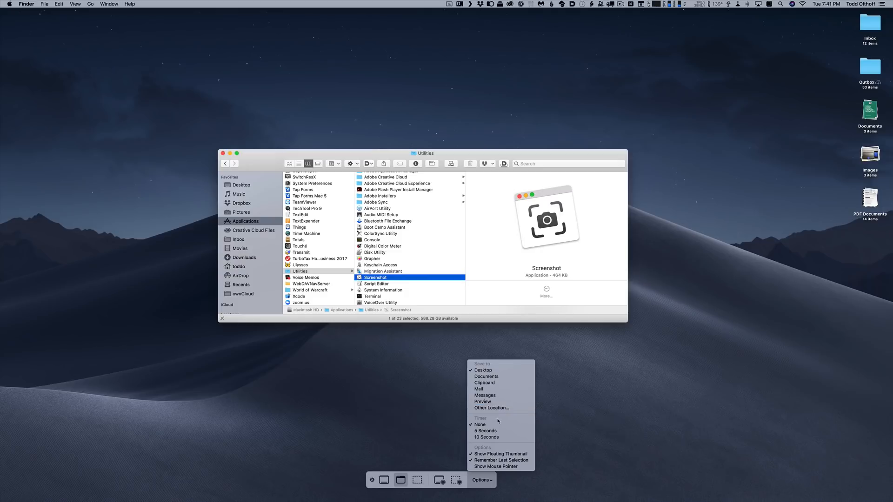
mouse_move(480, 424)
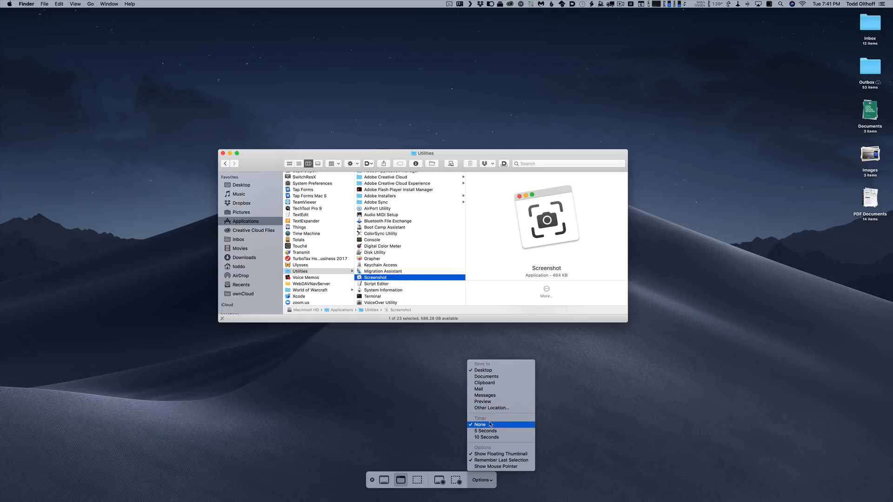
mouse_move(485, 437)
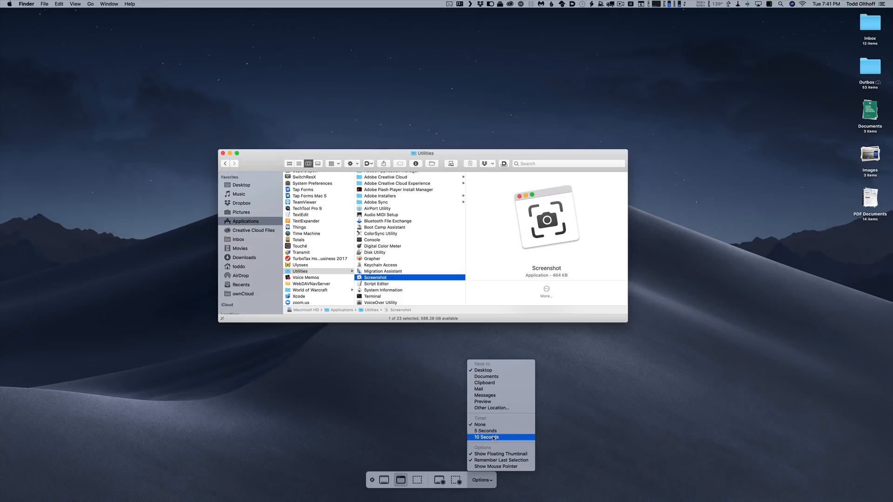
mouse_move(499, 454)
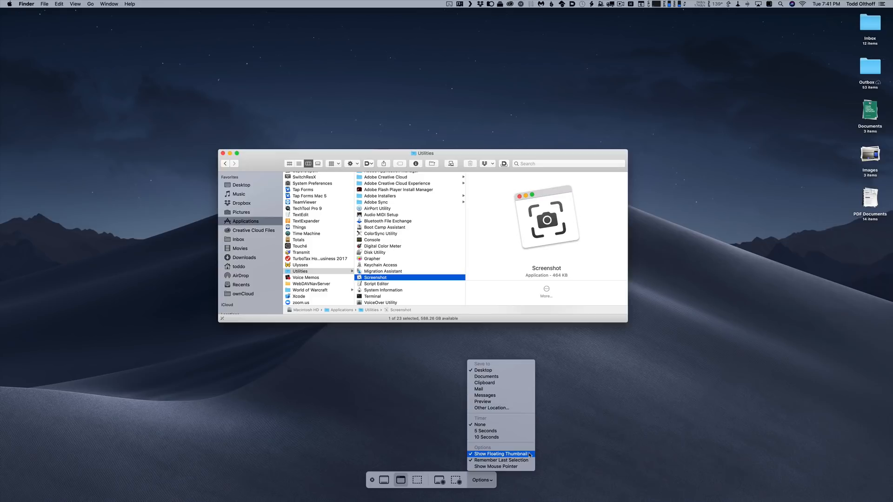
mouse_move(500, 460)
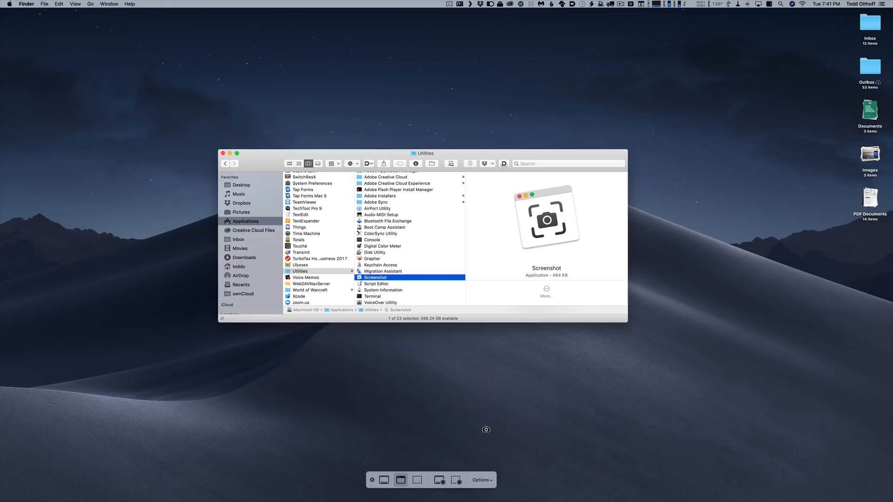
mouse_move(416, 479)
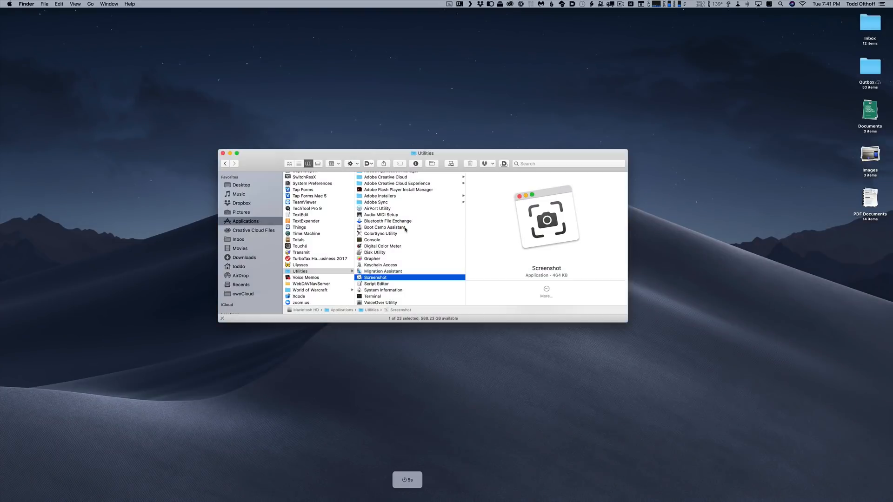
mouse_move(421, 390)
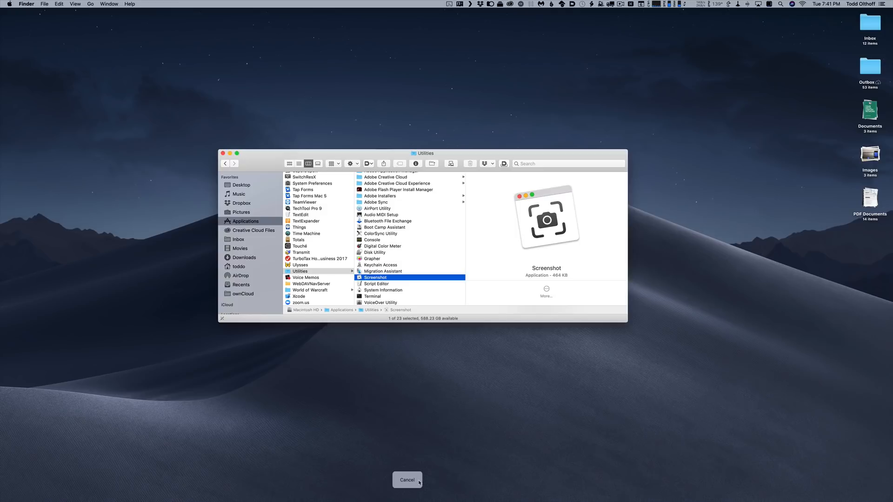
- Take the 5-second timed capture of the Finder window and get its preview thumbnail
click(407, 479)
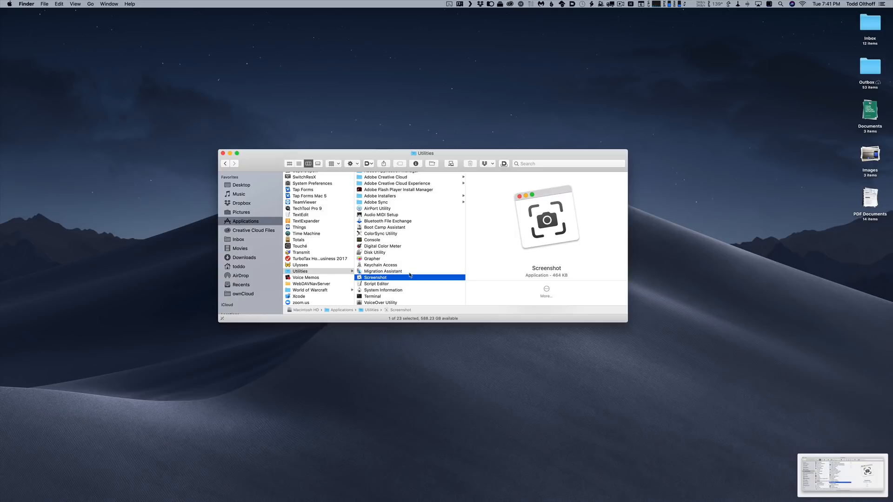
mouse_move(839, 474)
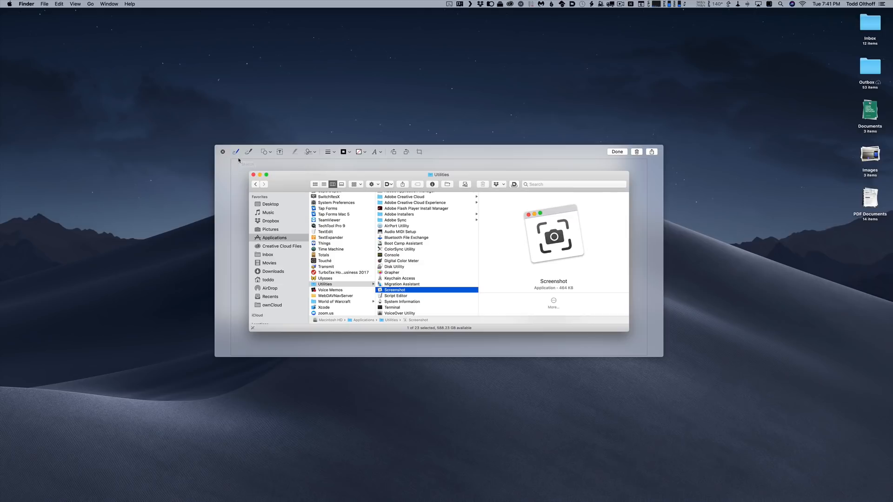
mouse_move(236, 152)
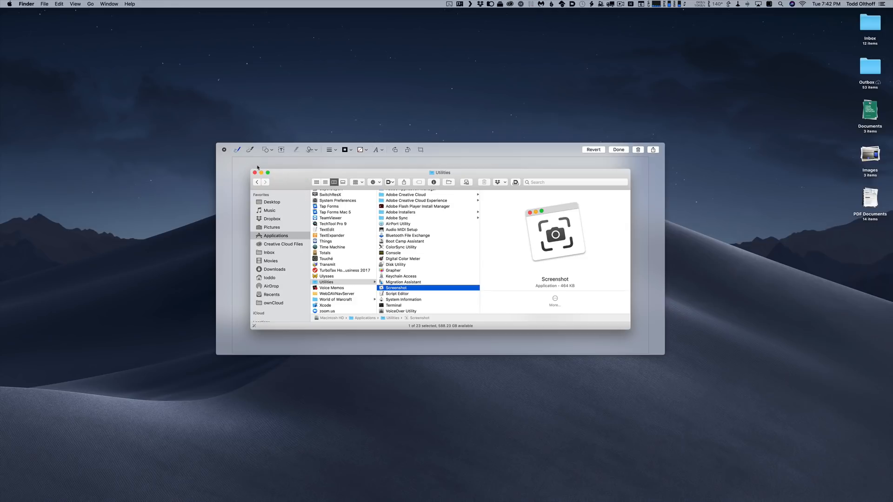
mouse_move(237, 150)
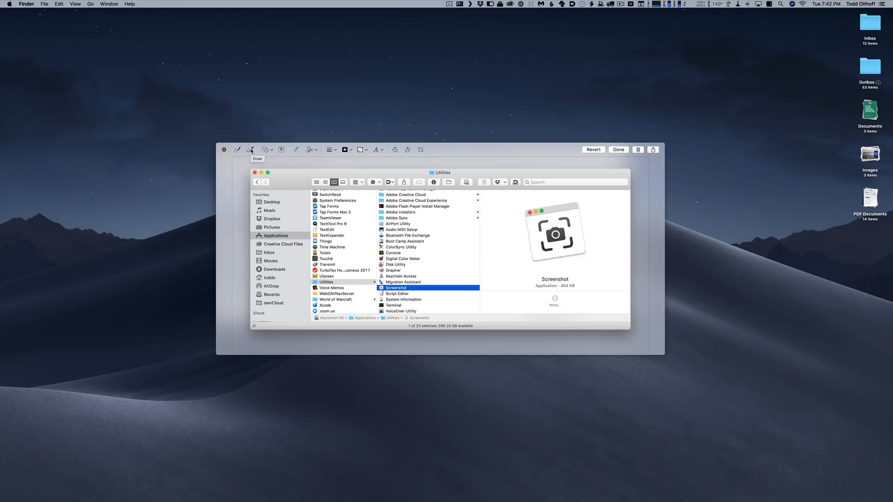
mouse_move(266, 149)
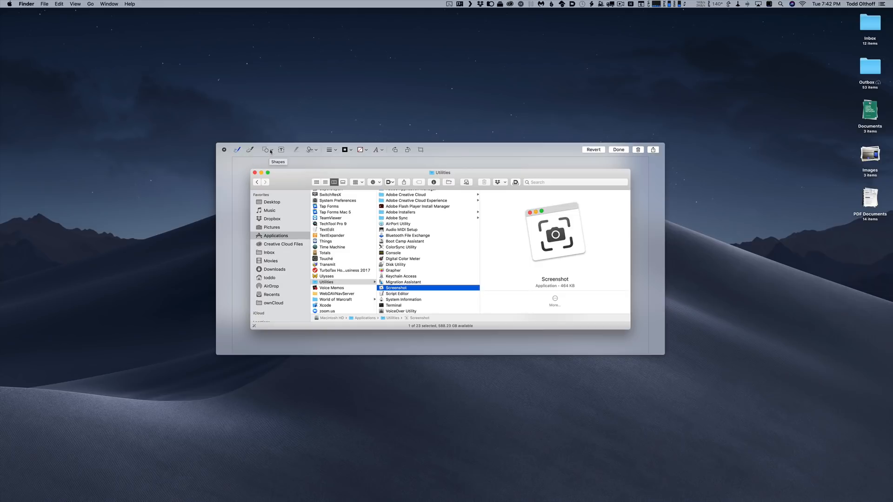
mouse_move(294, 149)
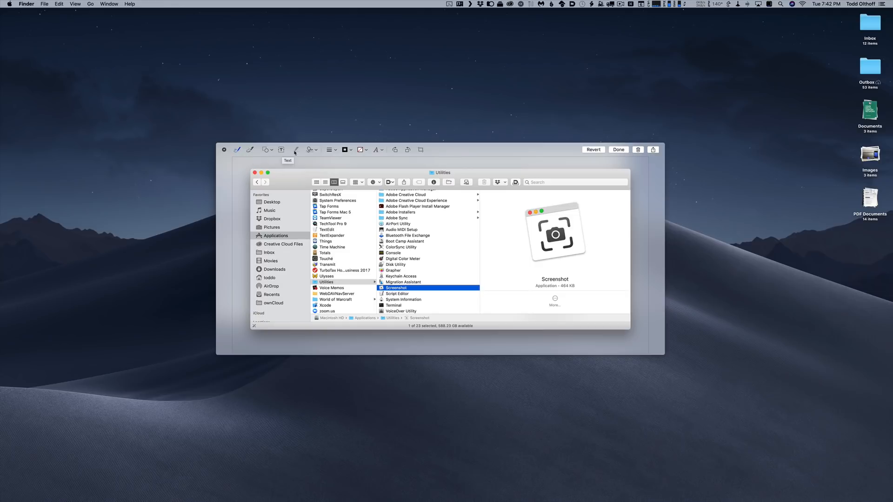
mouse_move(312, 149)
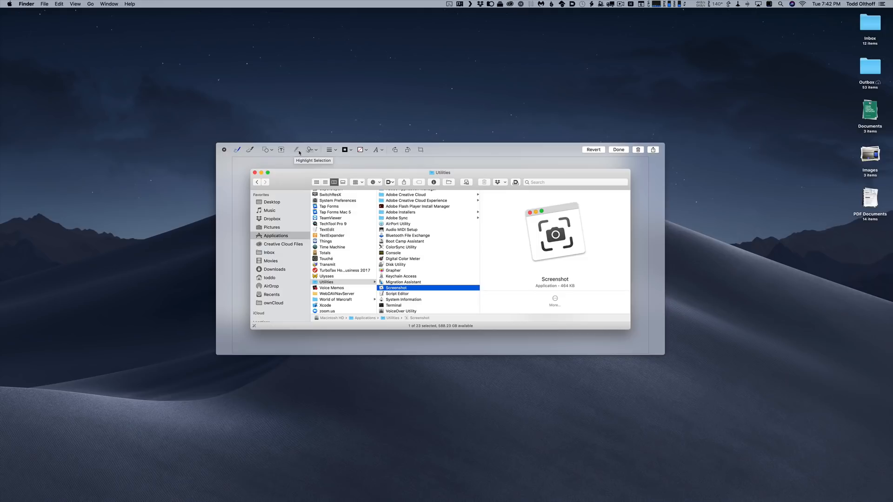
mouse_move(317, 153)
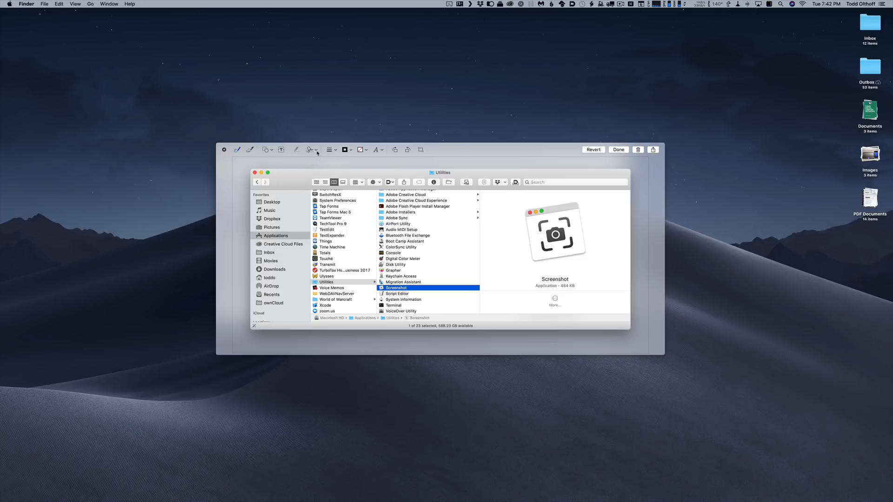
- Browse the Markup signature and line-style options, then show the Share menu destinations
click(310, 150)
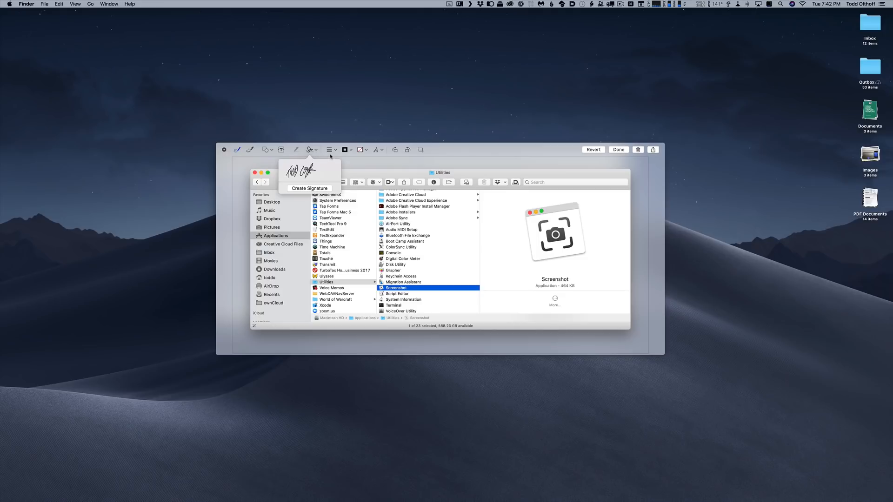
click(329, 149)
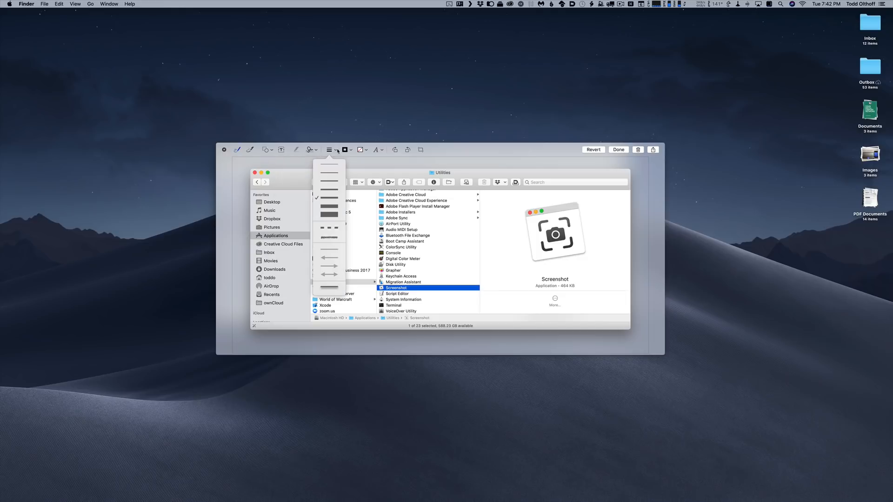
mouse_move(379, 155)
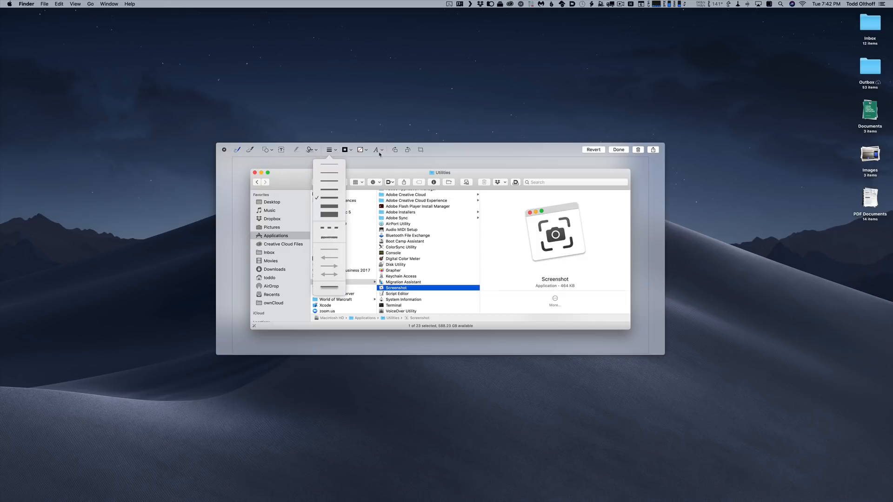
mouse_move(409, 152)
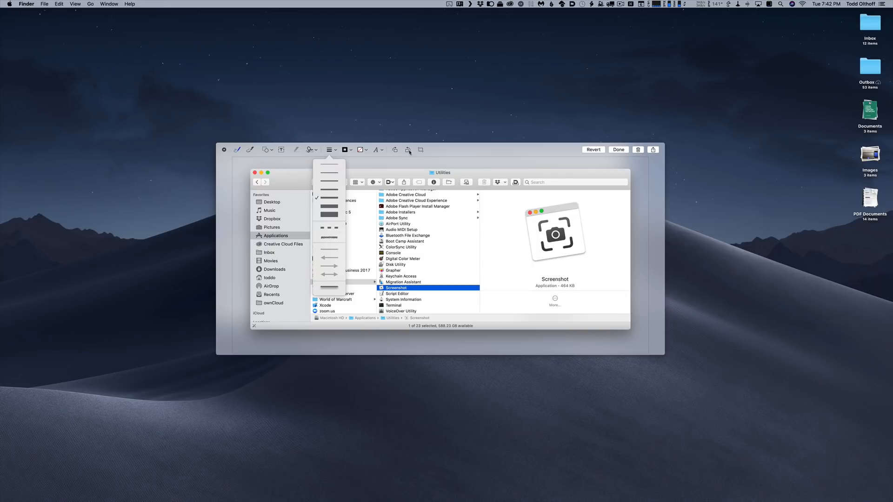
mouse_move(491, 163)
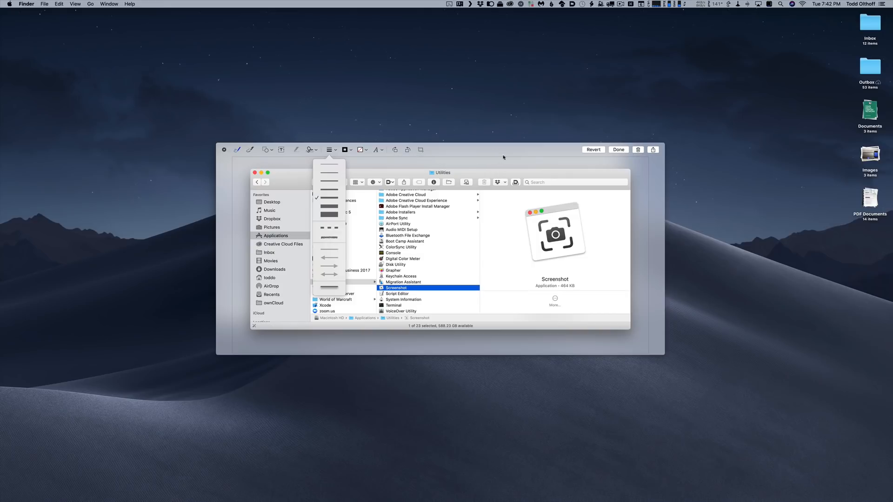
mouse_move(638, 158)
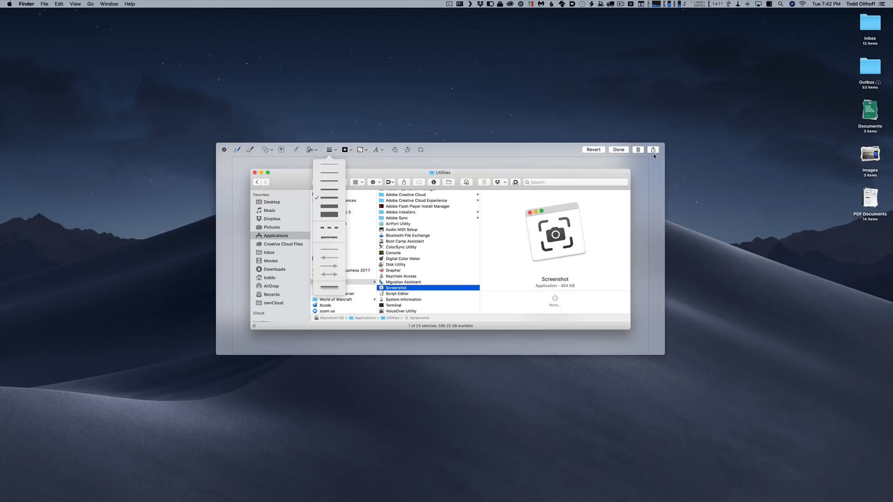
click(653, 149)
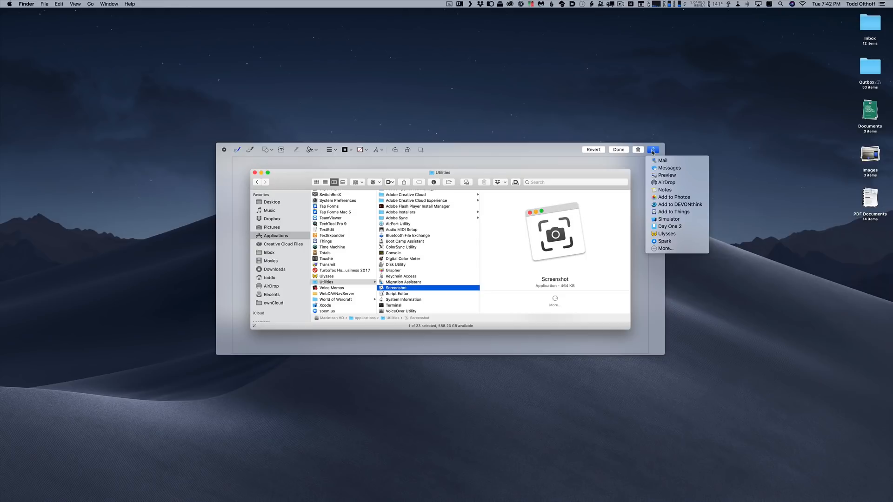
mouse_move(605, 152)
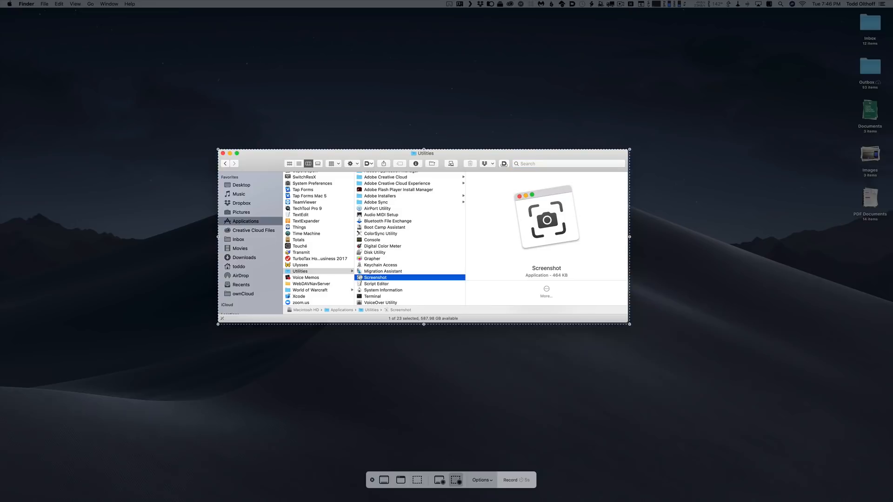
mouse_move(457, 480)
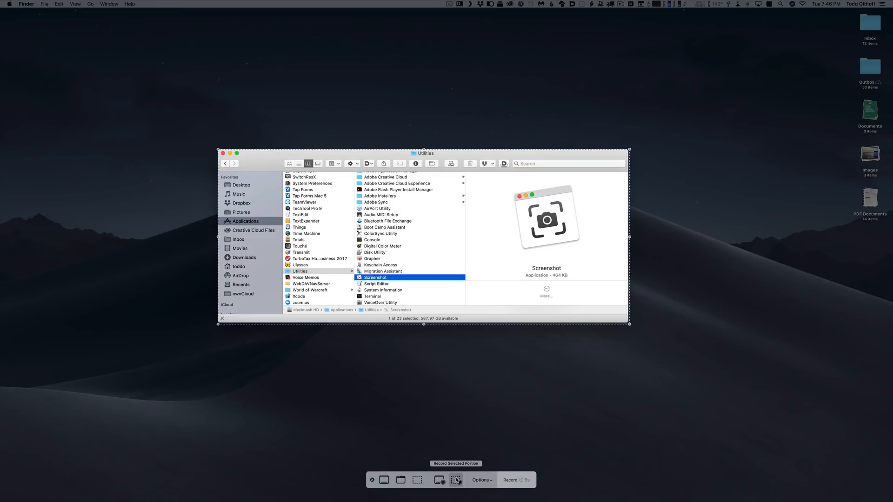
mouse_move(449, 278)
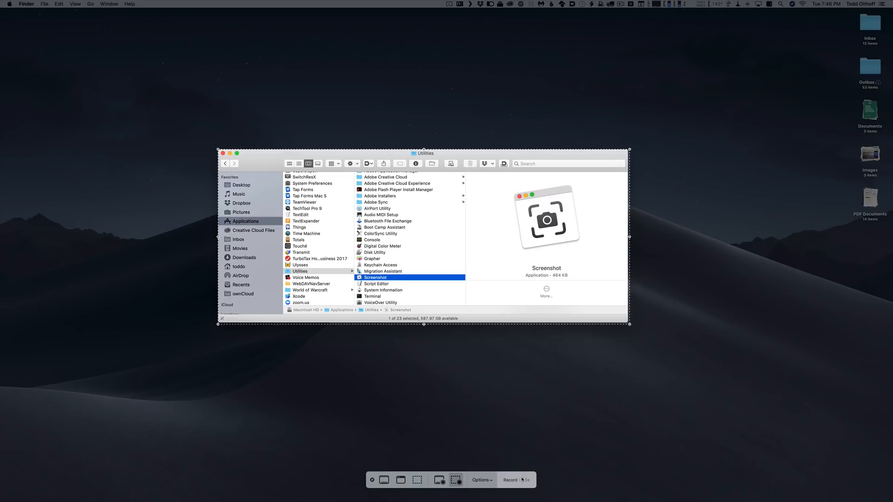
- Start recording the selected Finder window area and stop it after the countdown
click(510, 479)
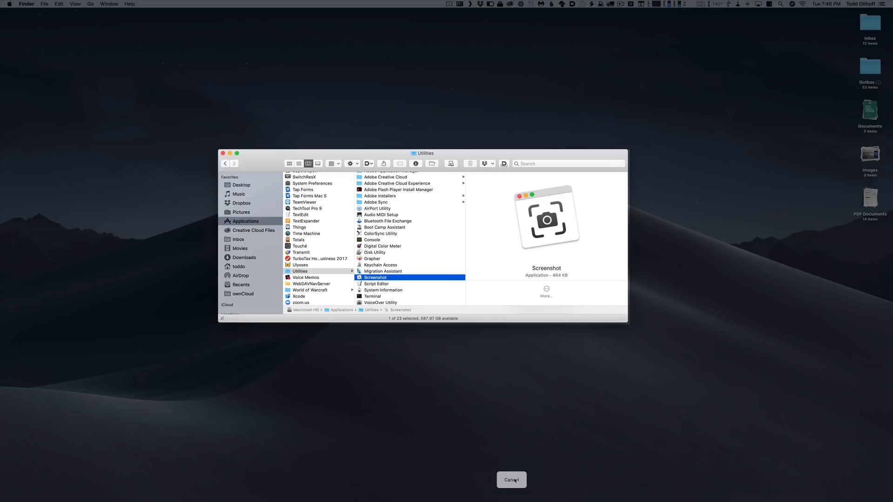
click(510, 480)
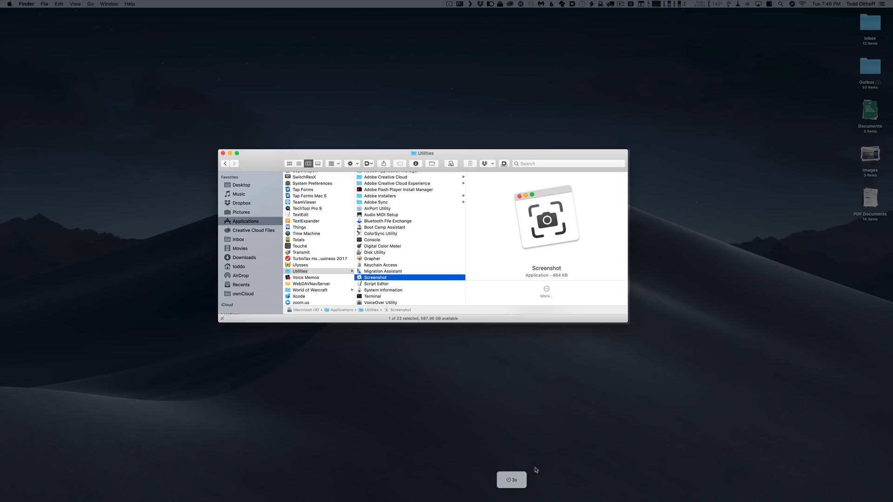
mouse_move(447, 285)
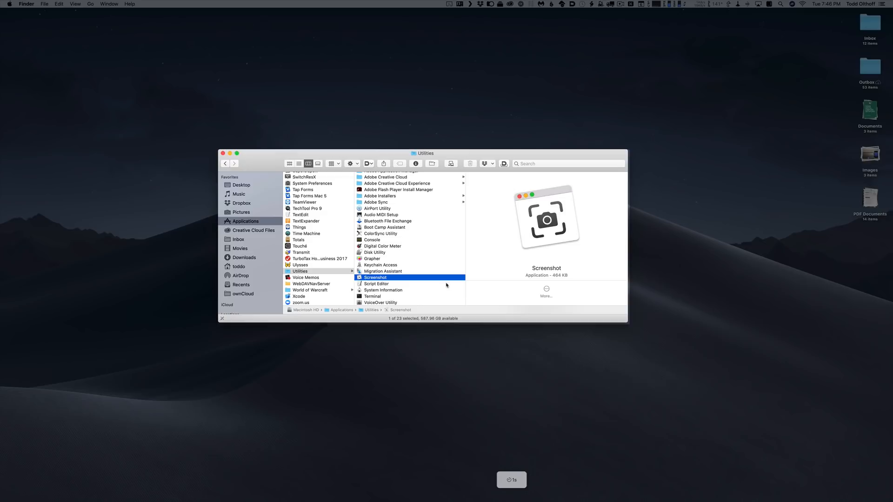
mouse_move(461, 245)
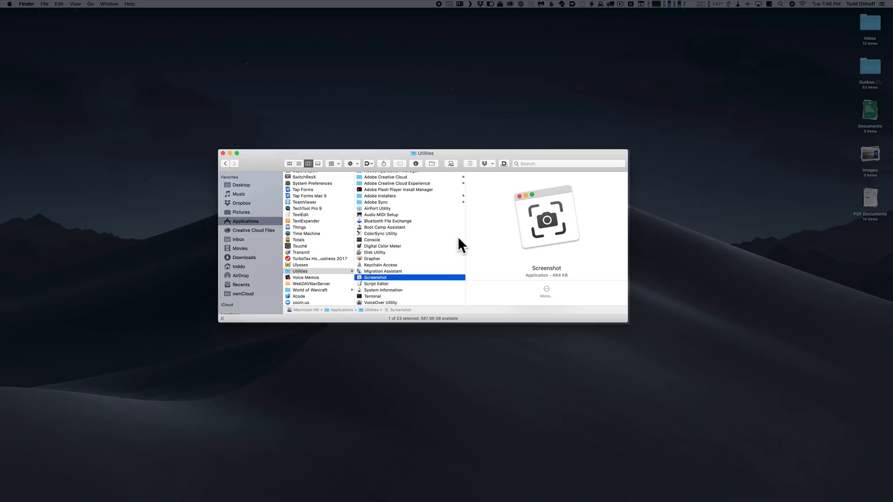
mouse_move(446, 218)
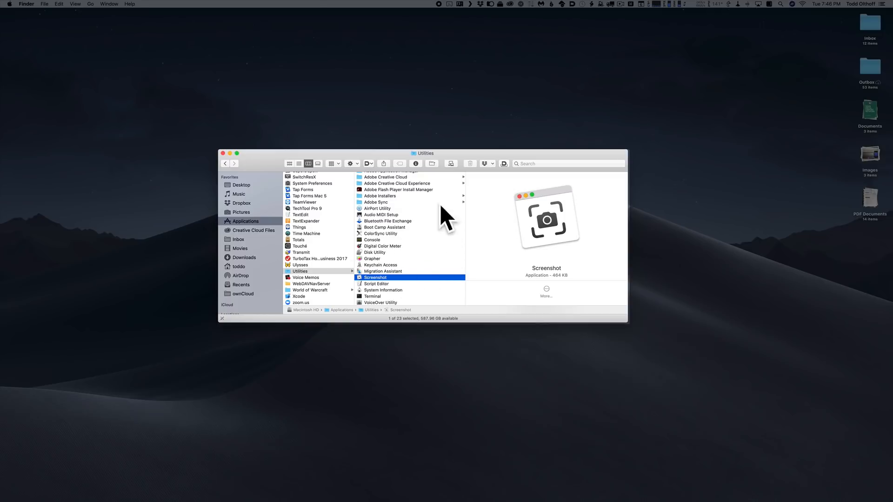
mouse_move(405, 228)
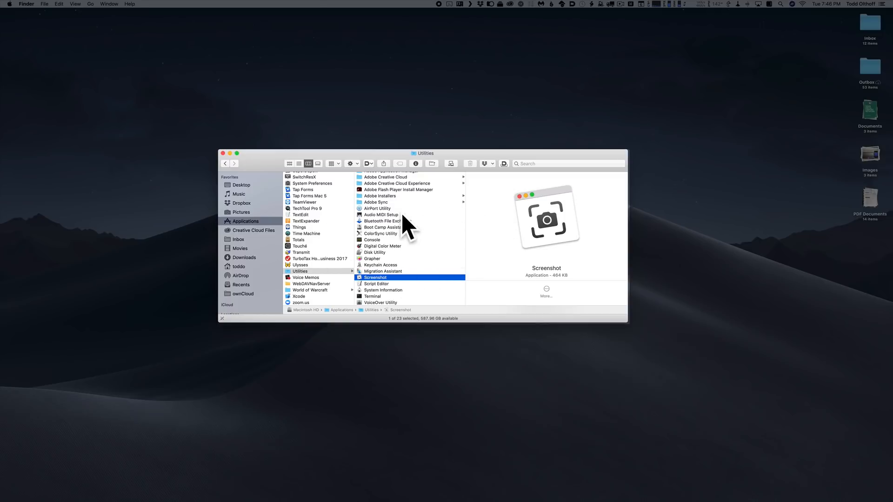
mouse_move(431, 28)
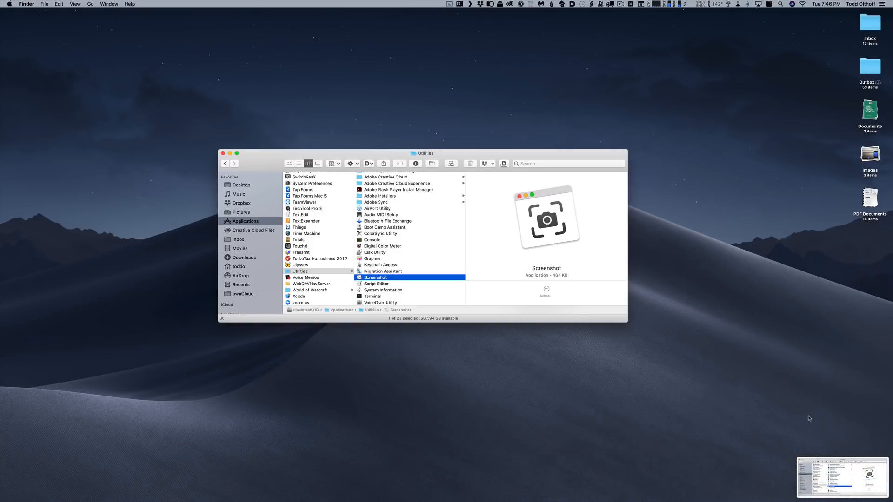
mouse_move(845, 472)
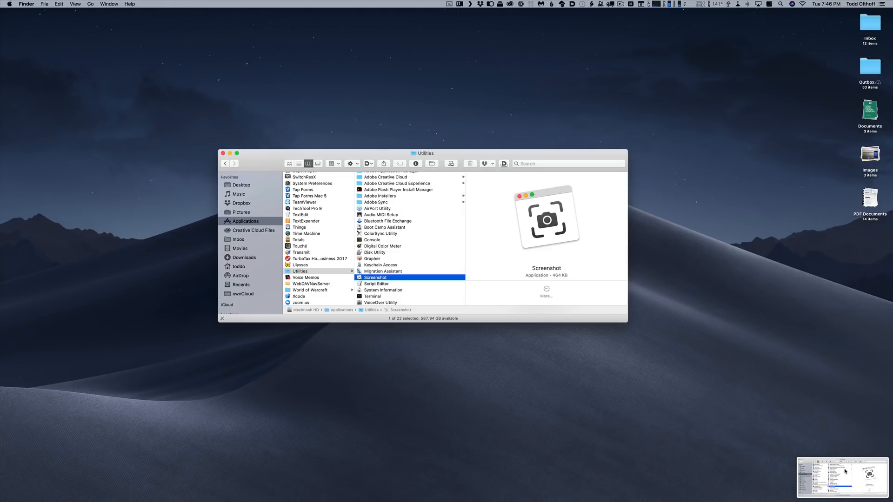
- Open the recording thumbnail in the preview, play the clip, then pause it
click(841, 477)
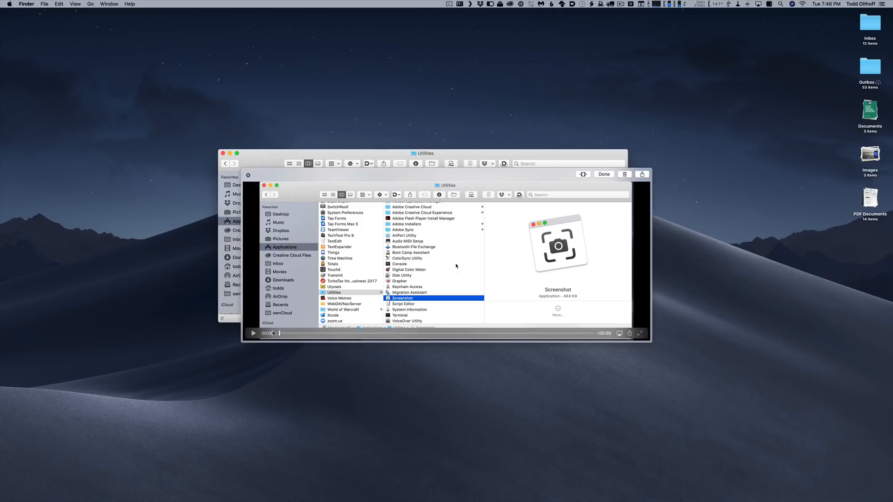
click(253, 333)
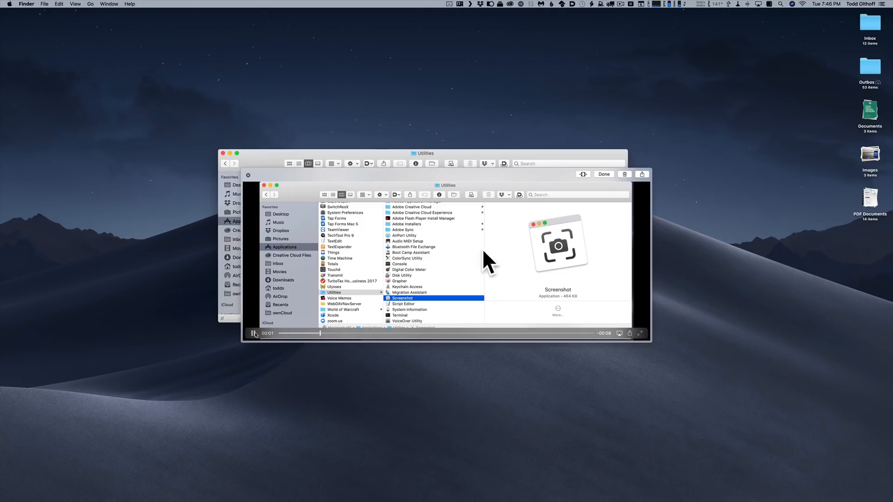
mouse_move(356, 273)
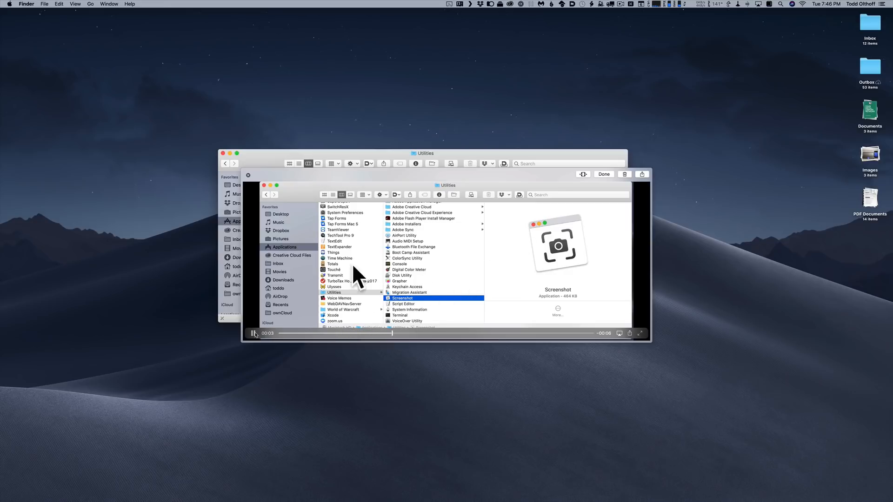
click(253, 333)
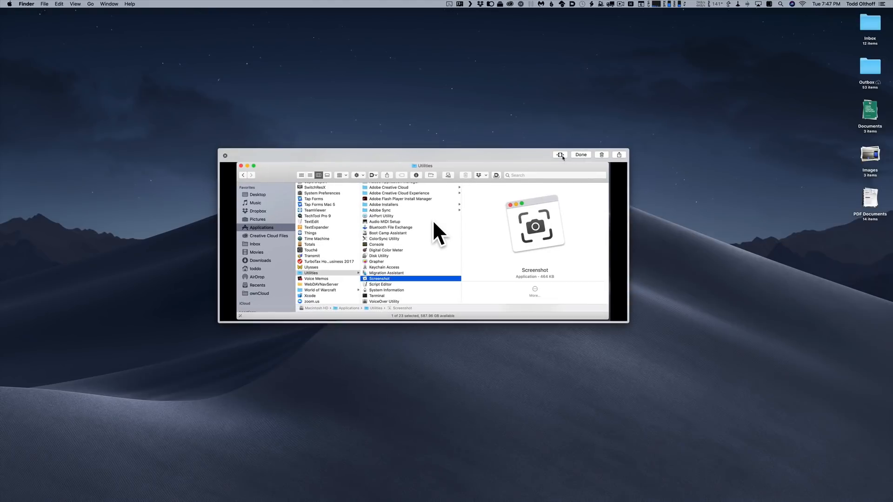
- Trim the recording to a shorter clip and save it as a new Screen Recording file
click(561, 155)
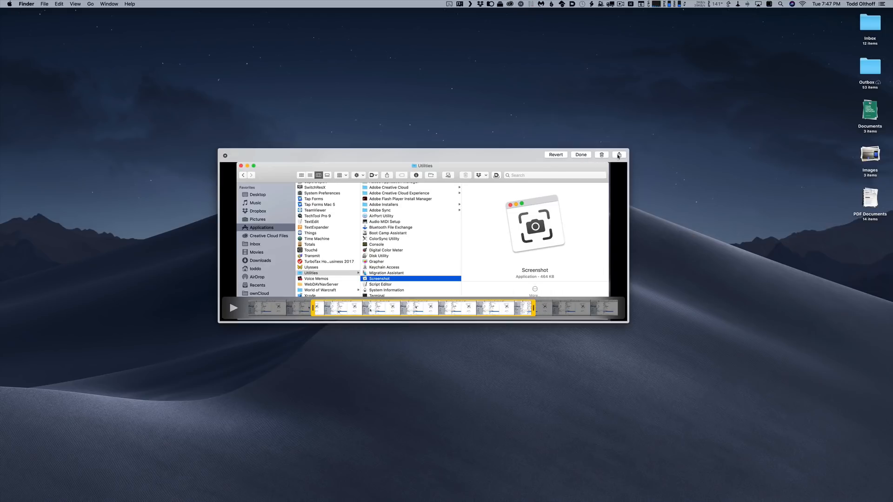
click(619, 154)
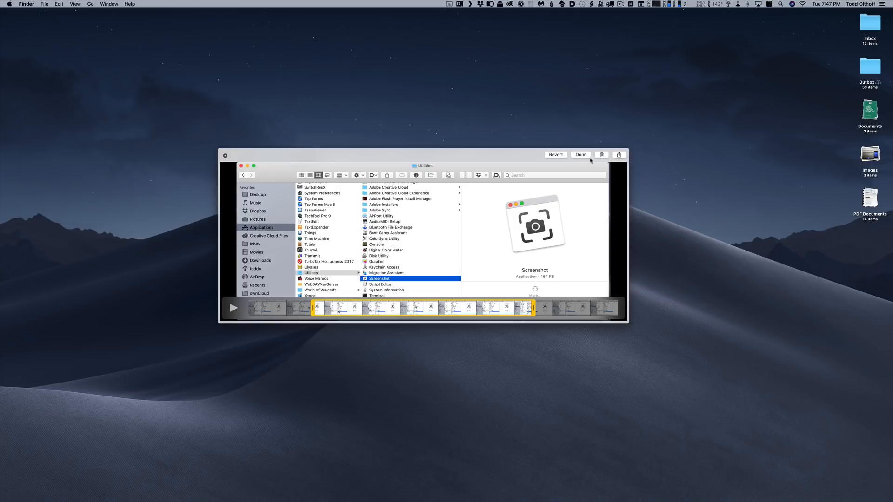
click(581, 155)
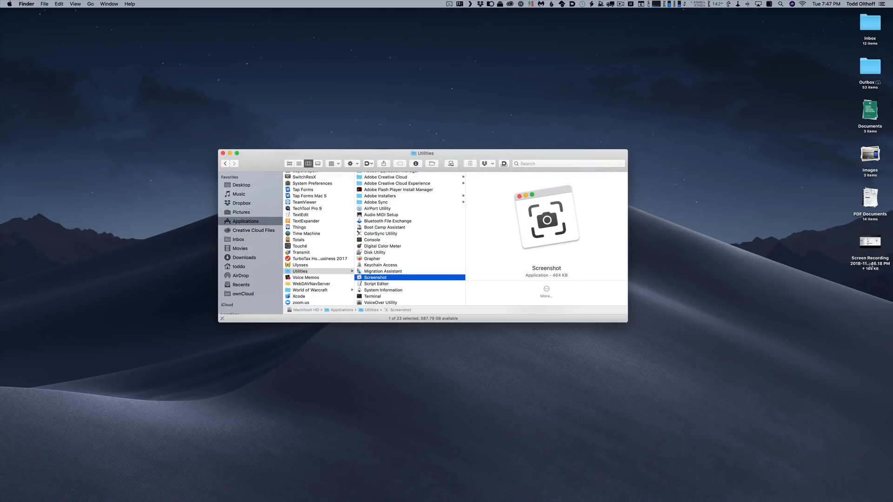
mouse_move(869, 247)
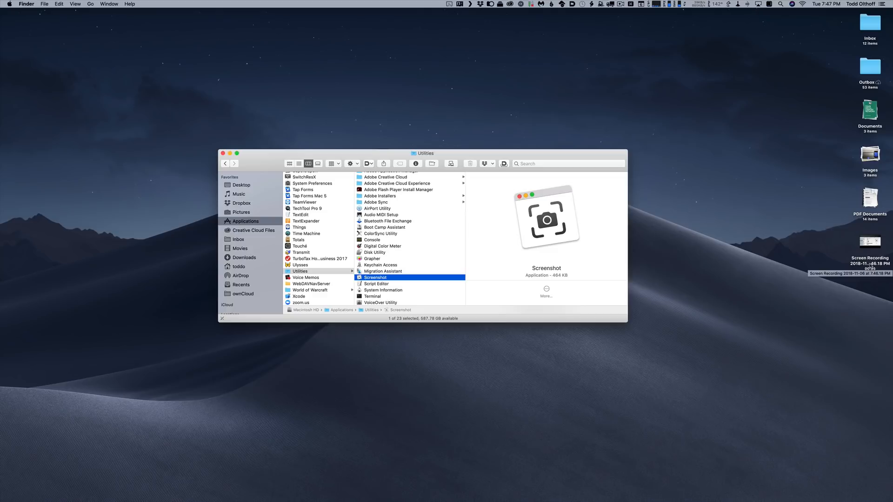
mouse_move(815, 295)
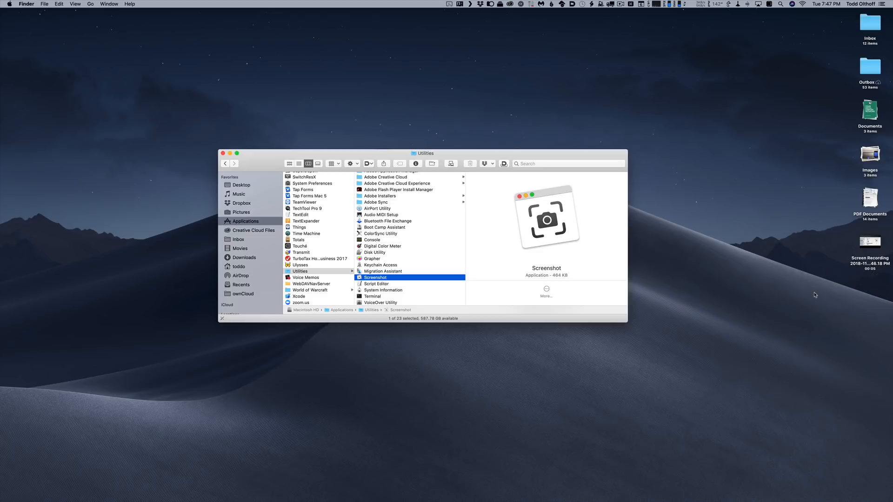
mouse_move(738, 316)
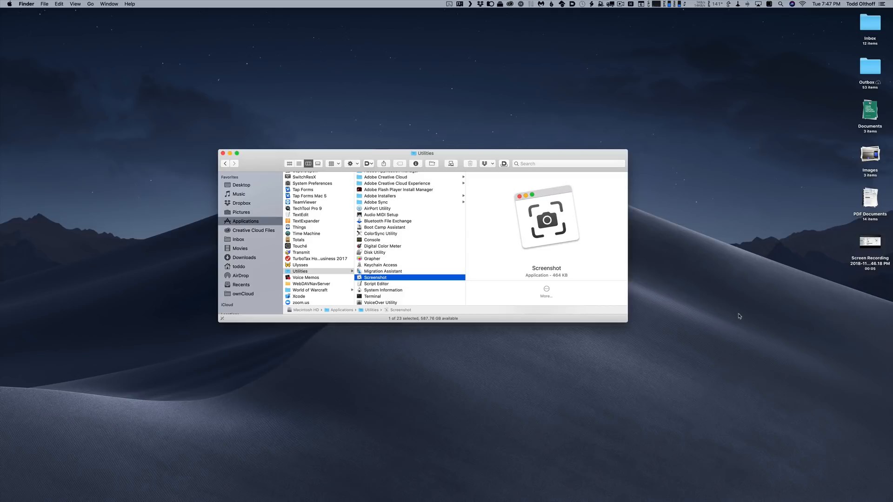